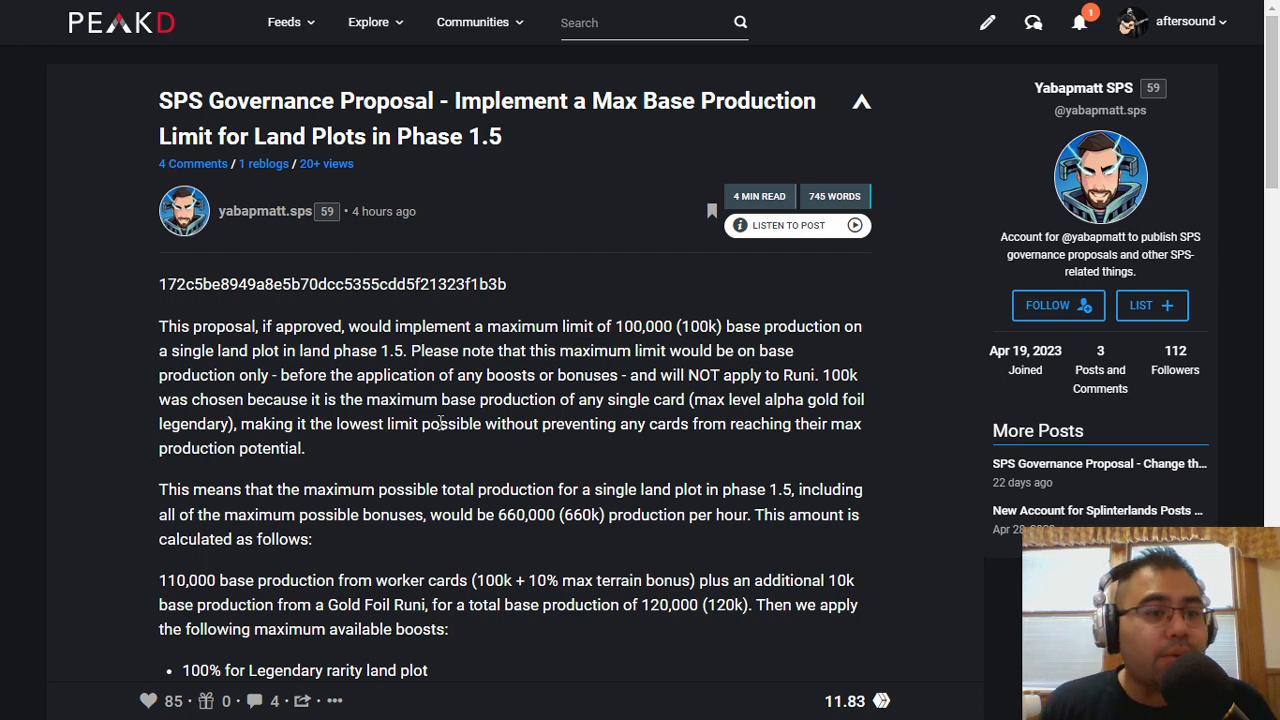
{"action": "mouse_move", "coordinate": [423, 393]}
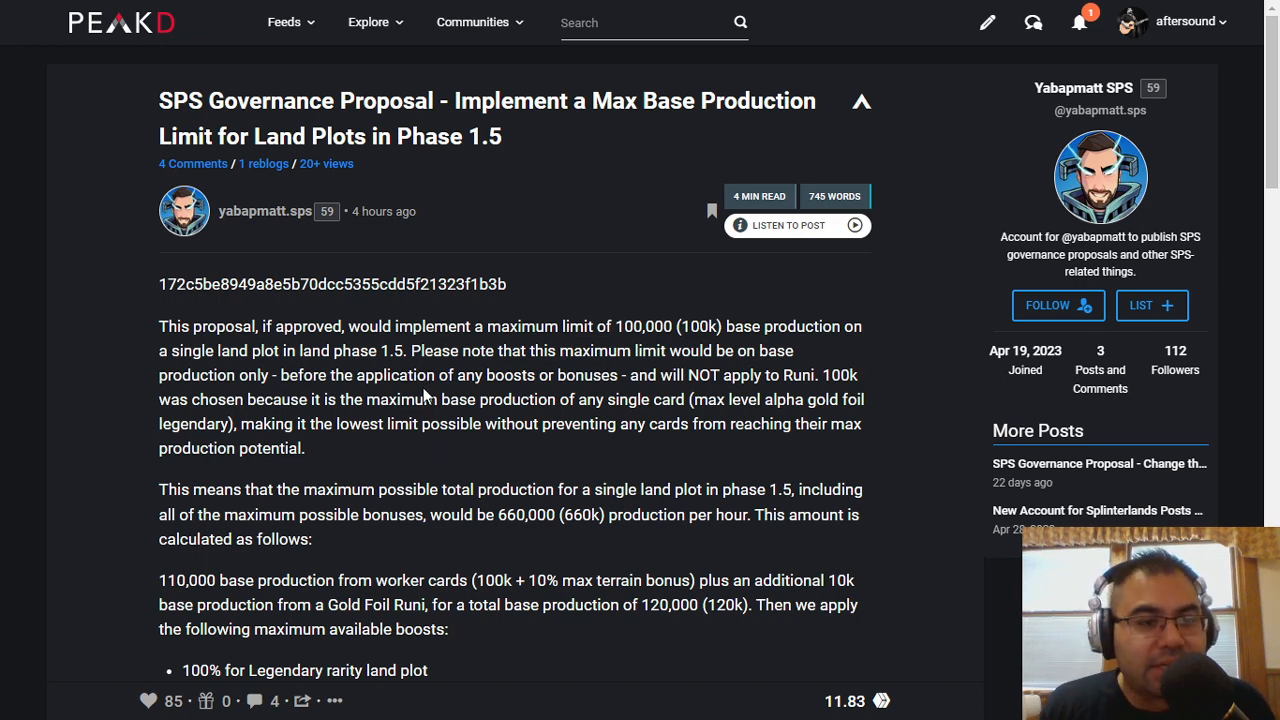
{"action": "mouse_move", "coordinate": [421, 385]}
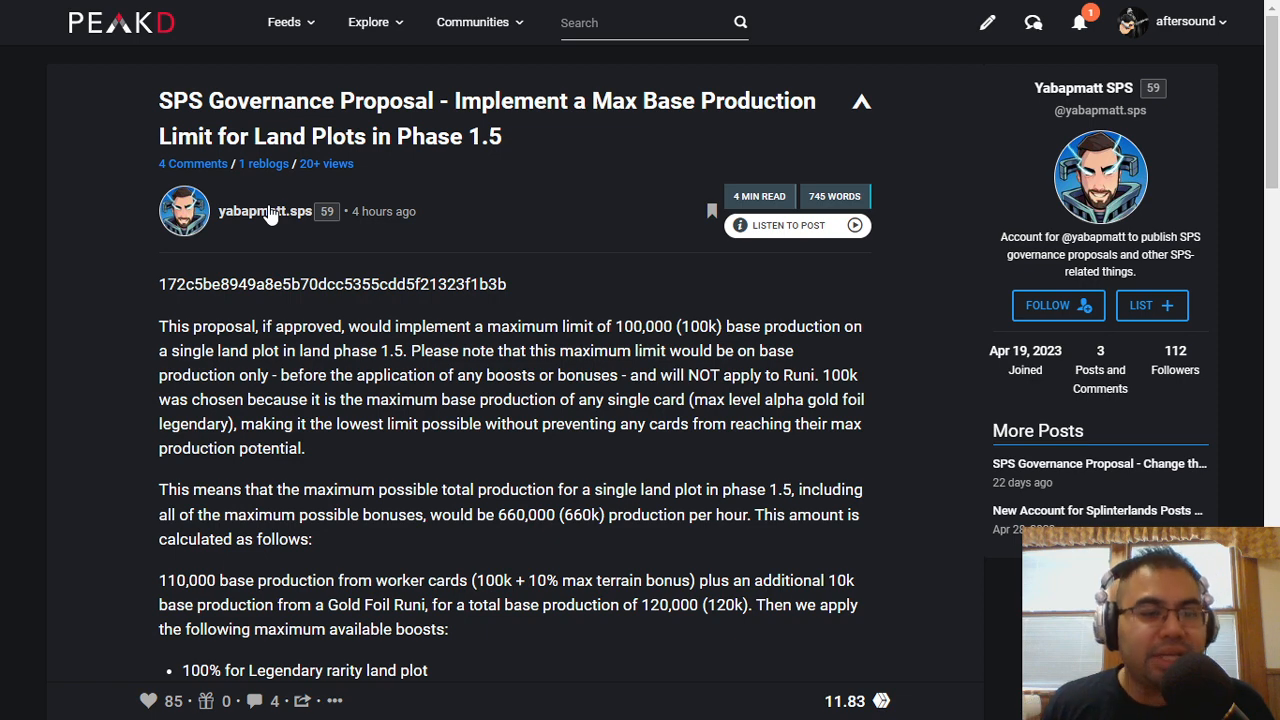
{"action": "mouse_move", "coordinate": [285, 245]}
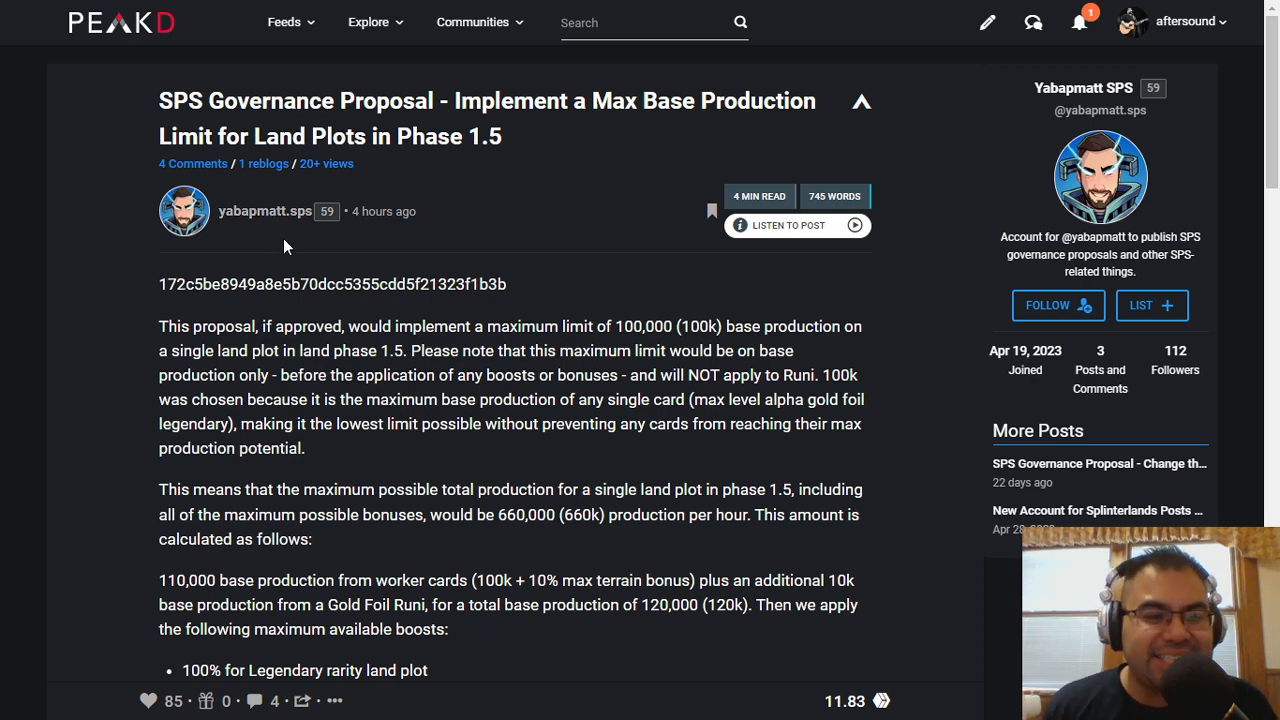
{"action": "mouse_move", "coordinate": [335, 193]}
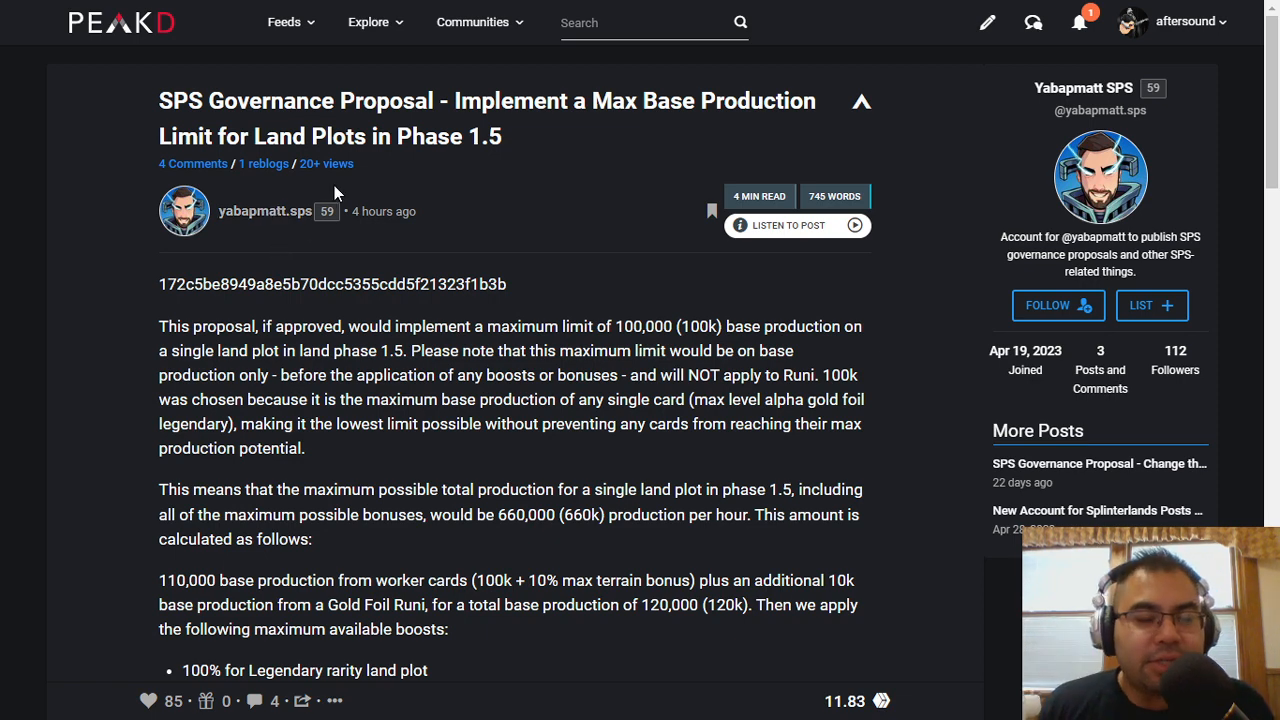
{"action": "mouse_move", "coordinate": [577, 223]}
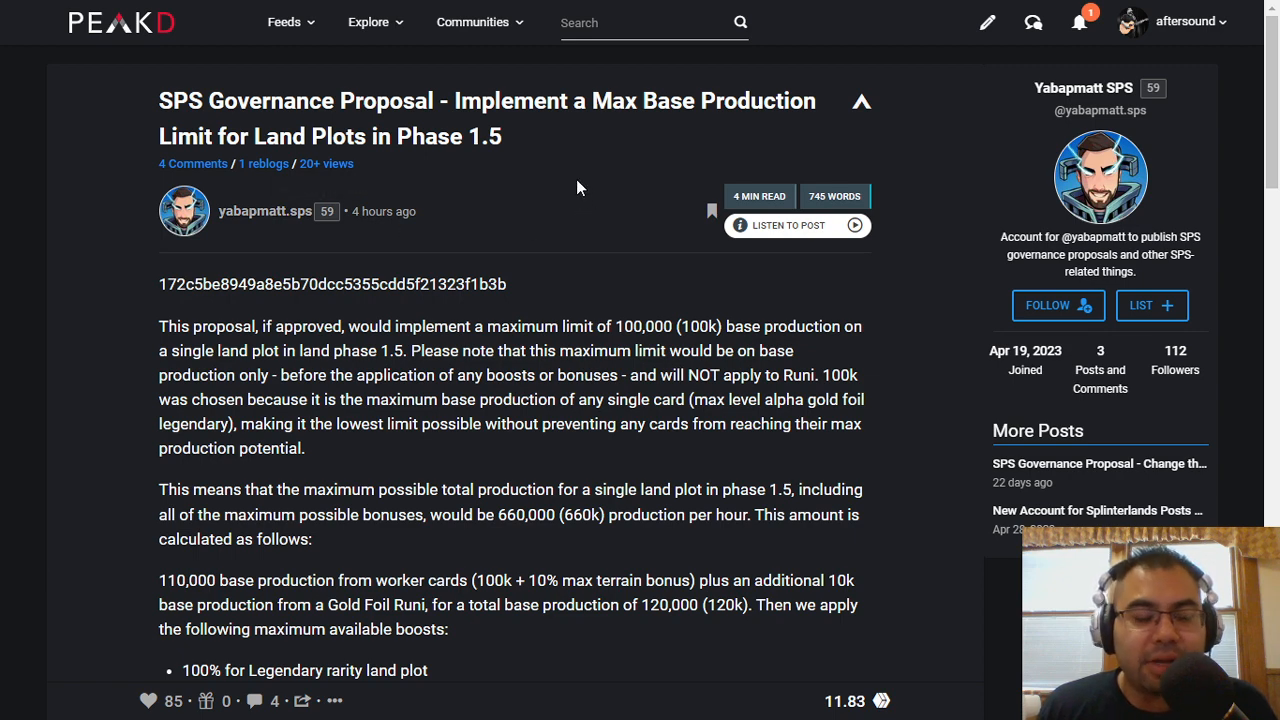
{"action": "mouse_move", "coordinate": [585, 211]}
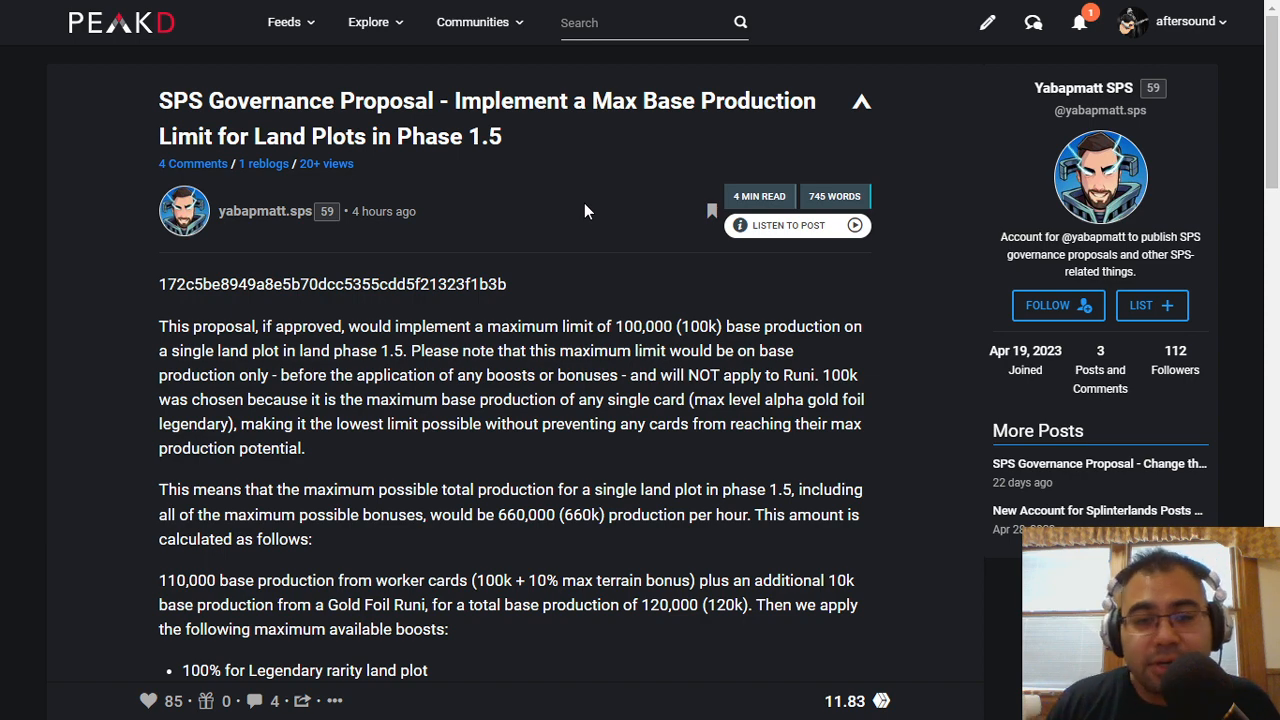
{"action": "mouse_move", "coordinate": [596, 171]}
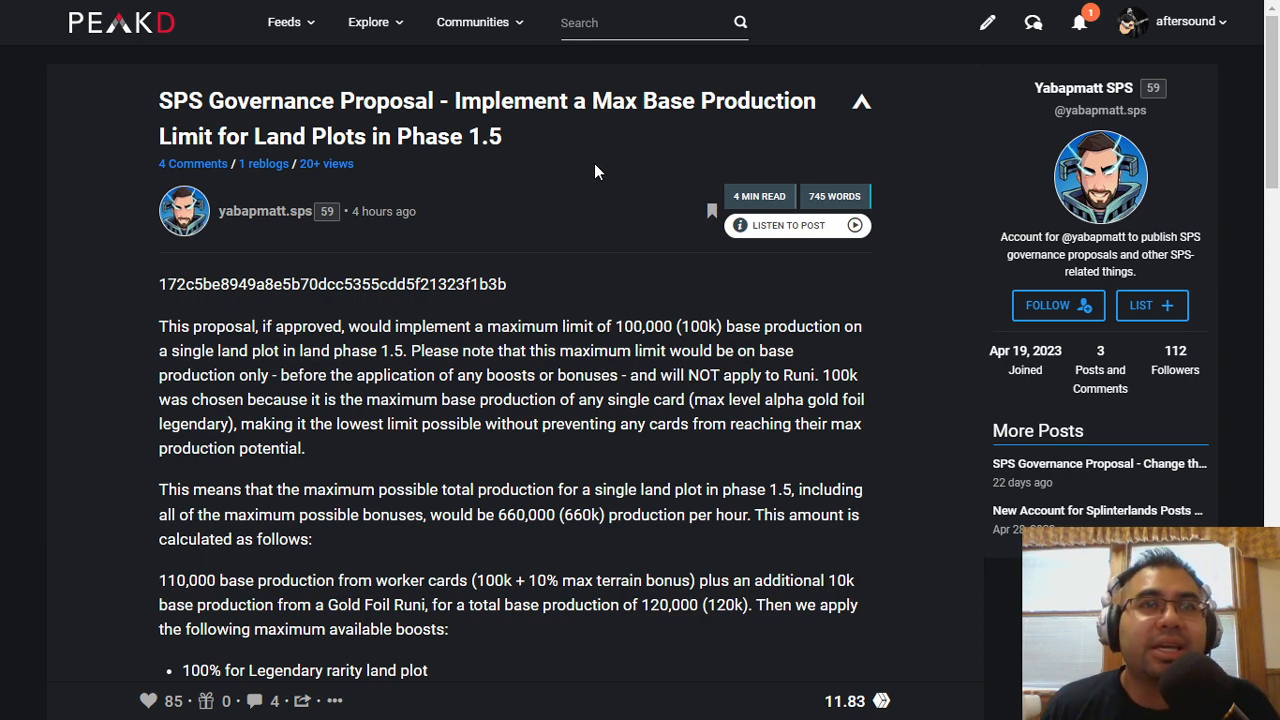
{"action": "mouse_move", "coordinate": [587, 151]}
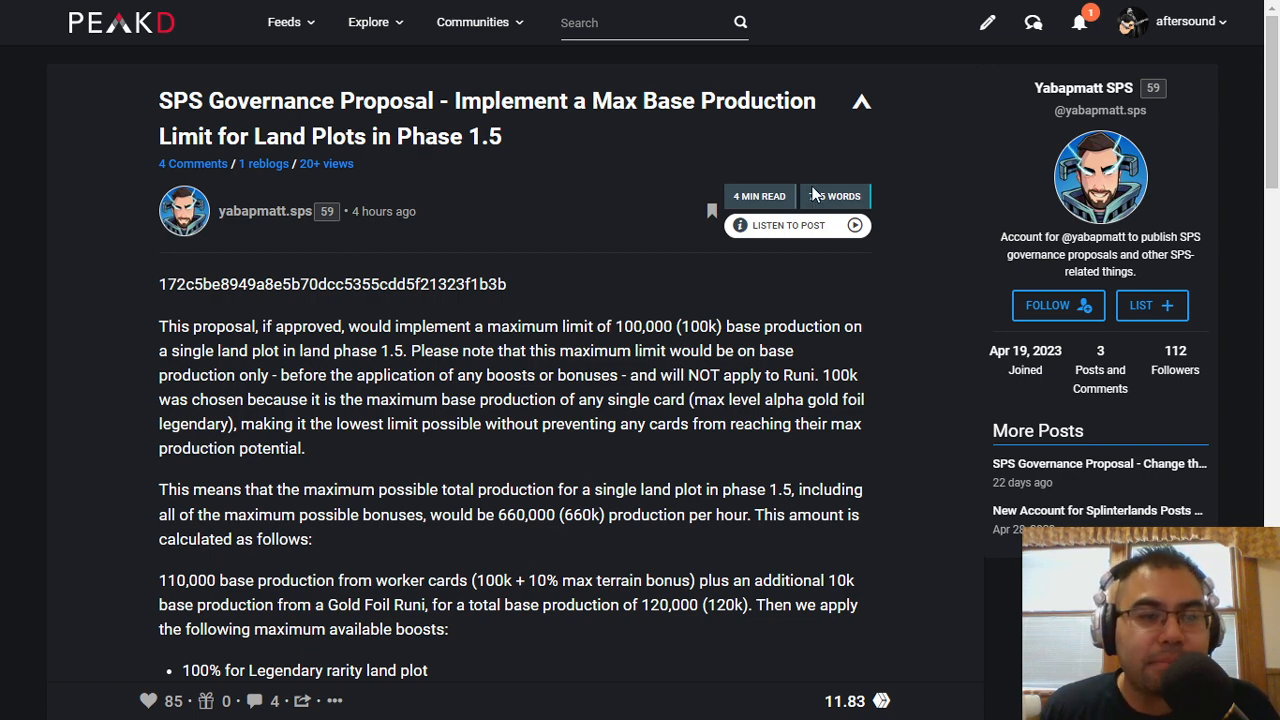
{"action": "mouse_move", "coordinate": [730, 165]}
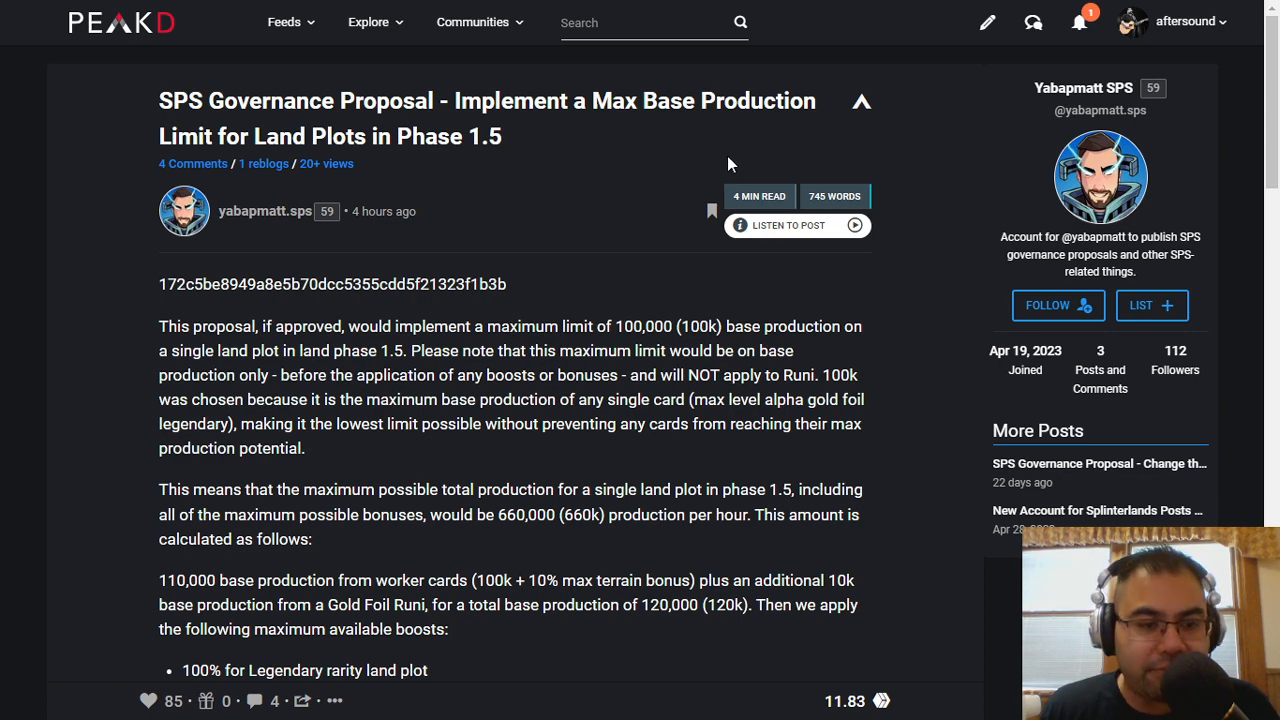
{"action": "scroll", "scroll_direction": "down", "scroll_amount": 3}
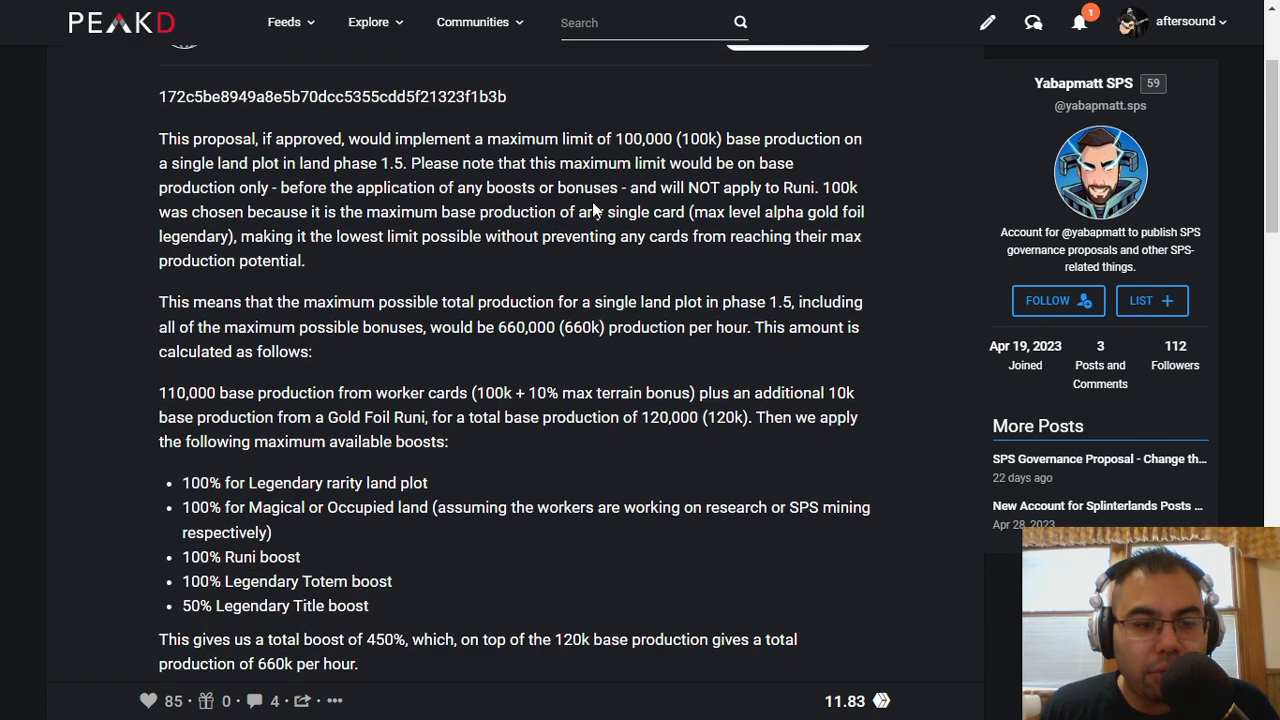
{"action": "mouse_move", "coordinate": [547, 177]}
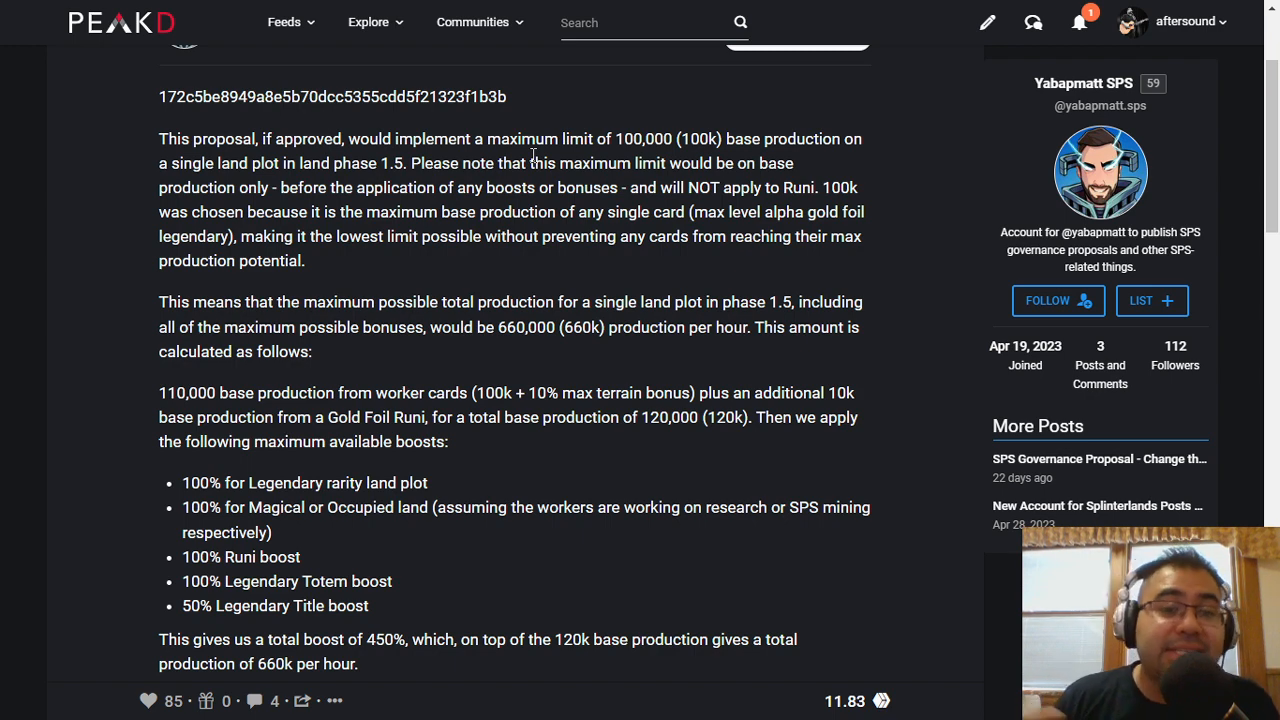
{"action": "mouse_move", "coordinate": [215, 385]}
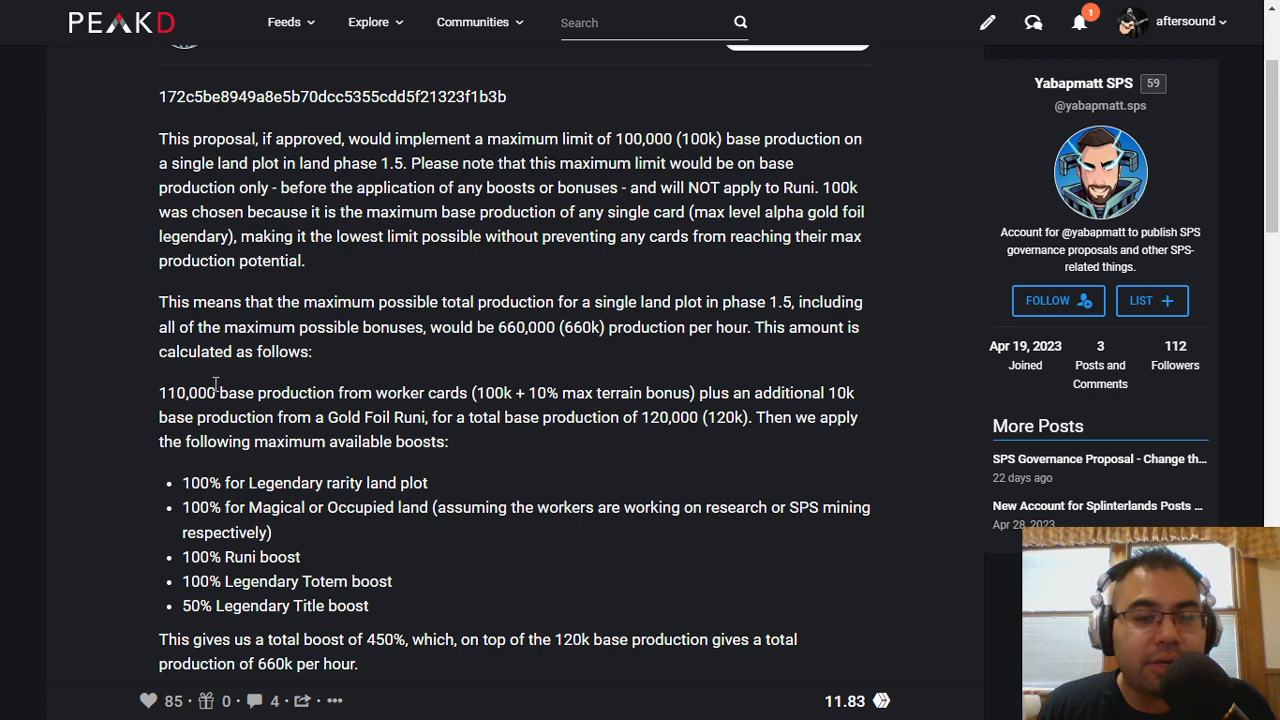
{"action": "mouse_move", "coordinate": [342, 433]}
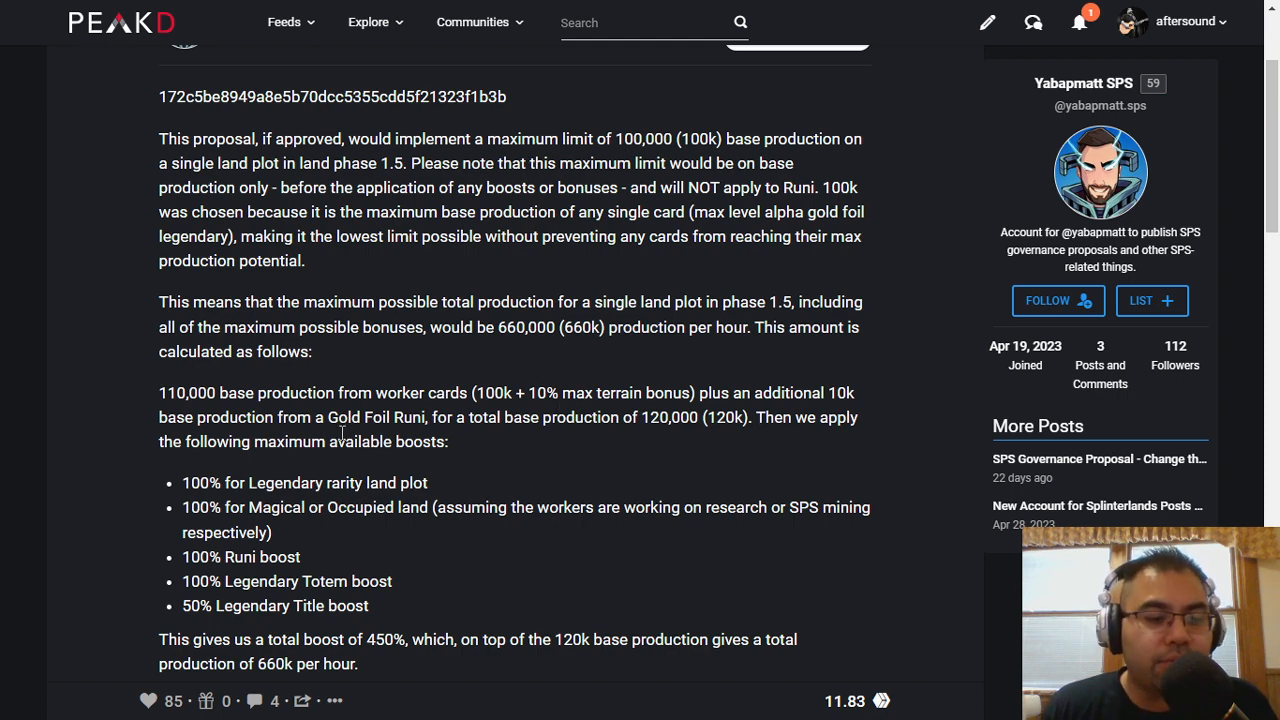
{"action": "scroll", "scroll_direction": "down", "scroll_amount": 3}
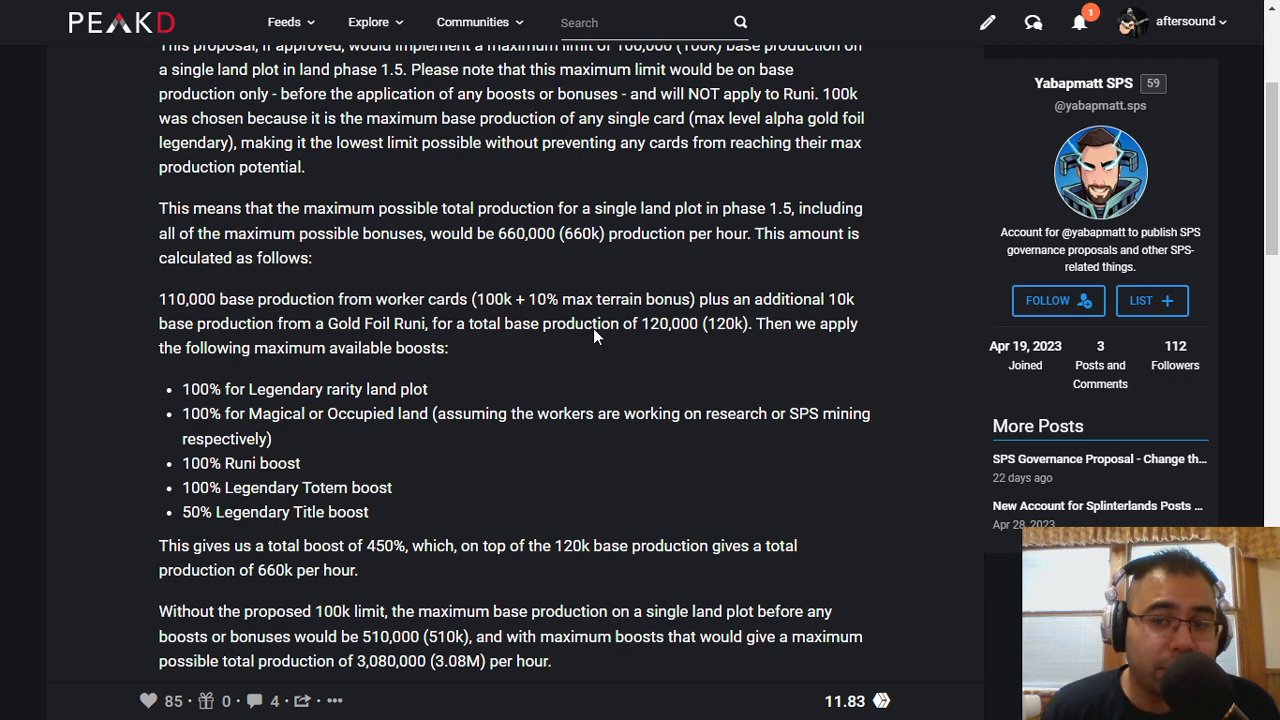
{"action": "mouse_move", "coordinate": [615, 305]}
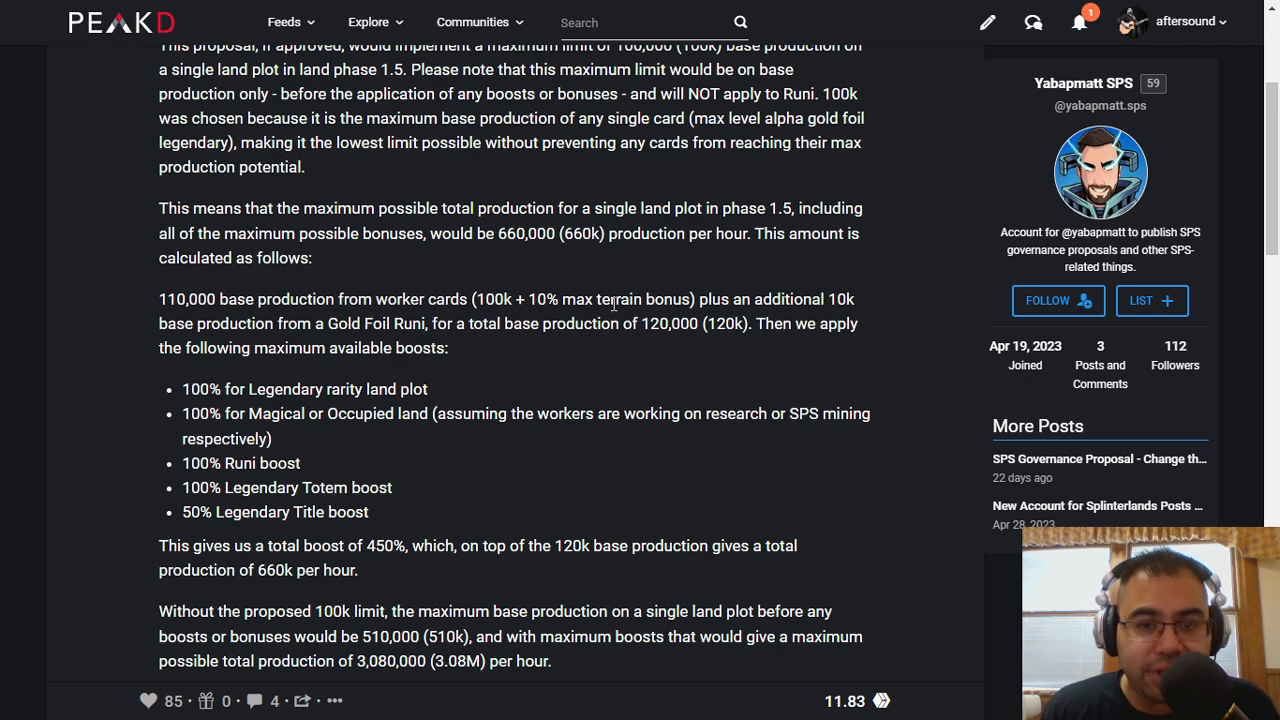
{"action": "mouse_move", "coordinate": [575, 323]}
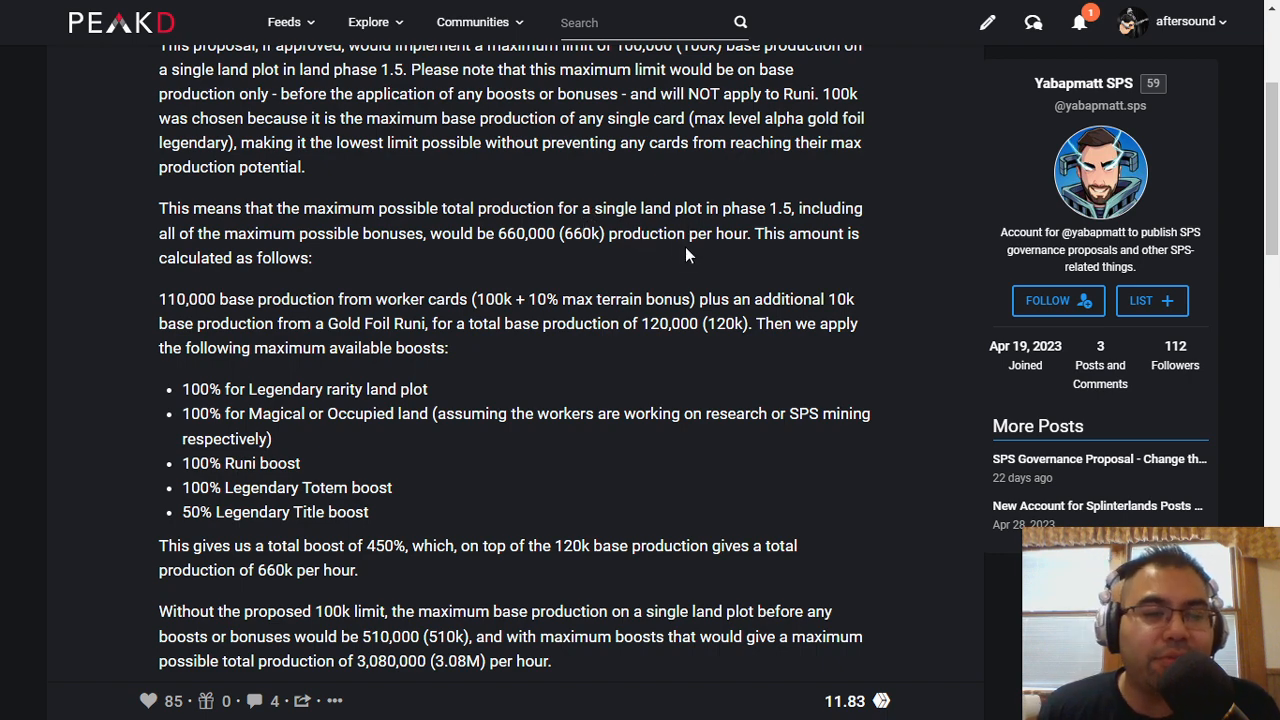
{"action": "mouse_move", "coordinate": [677, 254]}
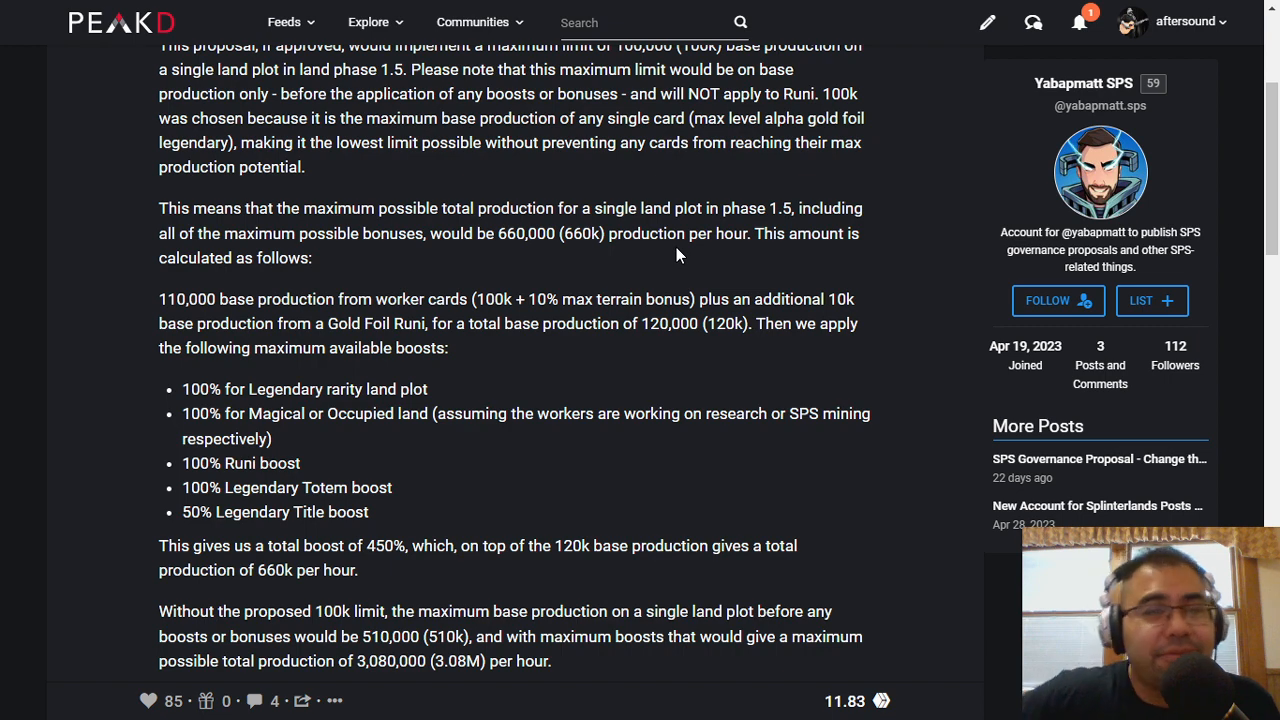
{"action": "mouse_move", "coordinate": [685, 258]}
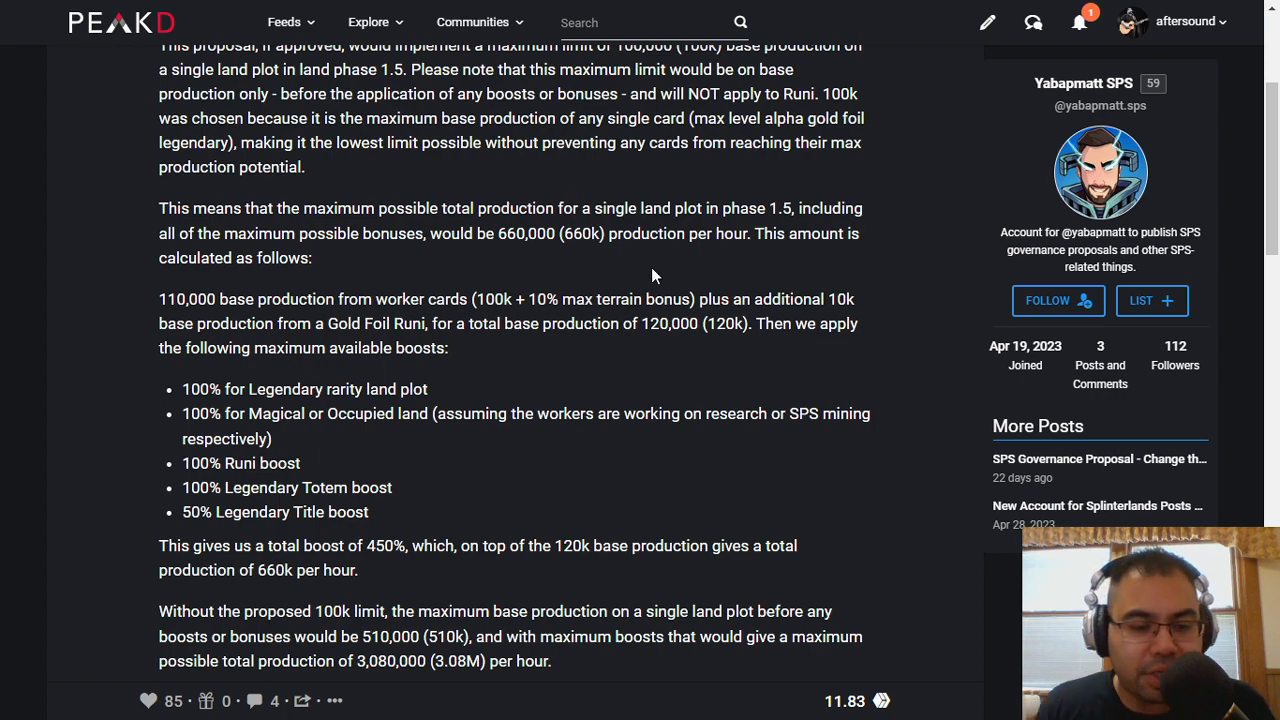
{"action": "scroll", "scroll_direction": "down", "scroll_amount": 3}
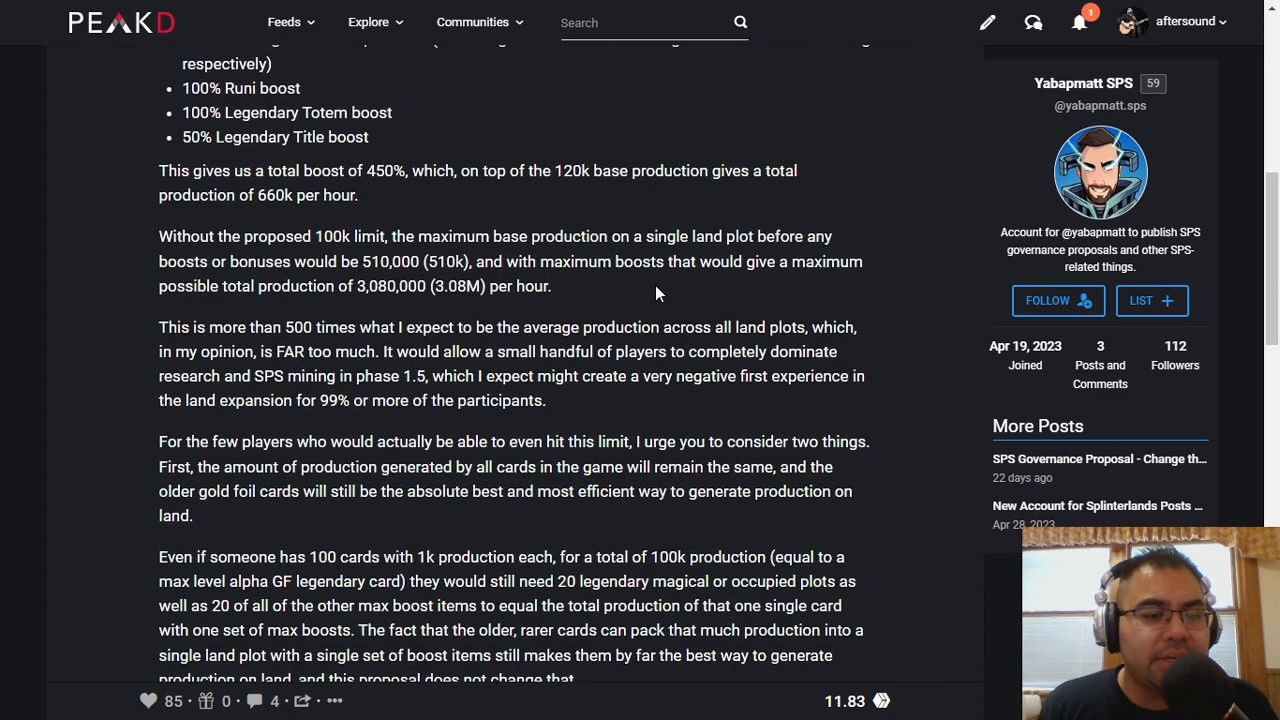
{"action": "scroll", "scroll_direction": "down", "scroll_amount": 3}
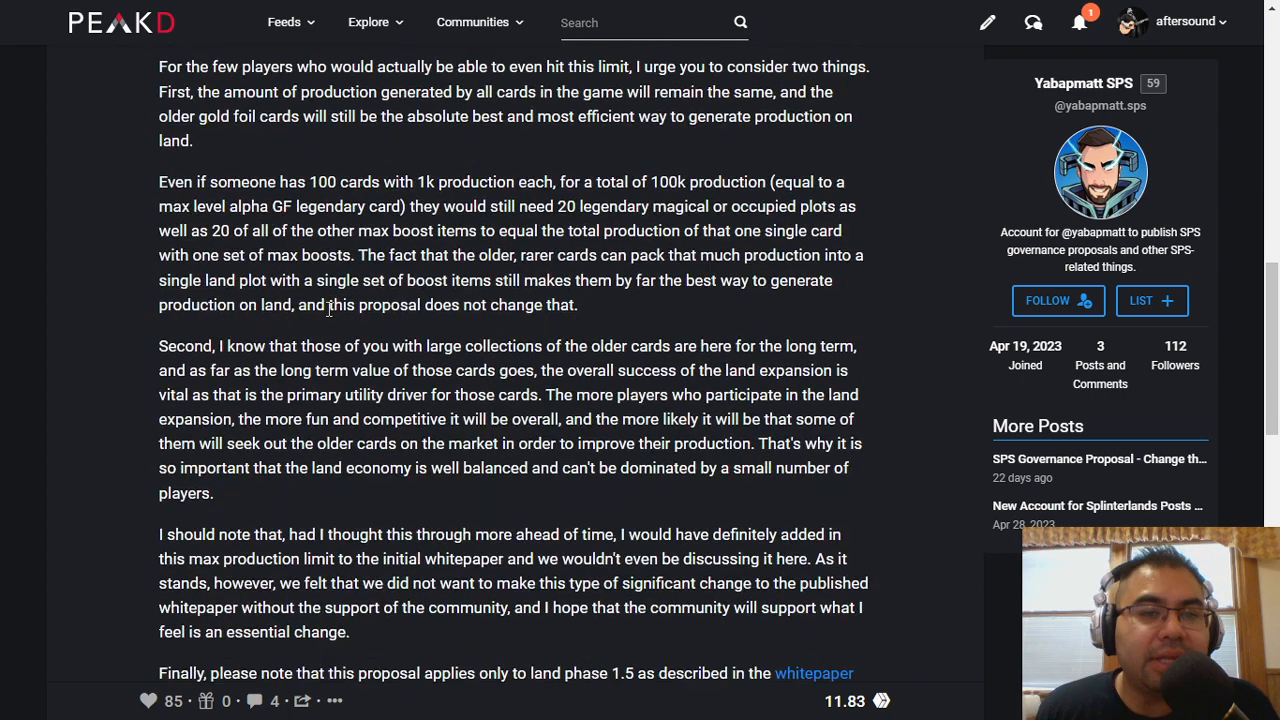
{"action": "scroll", "scroll_direction": "down", "scroll_amount": 3}
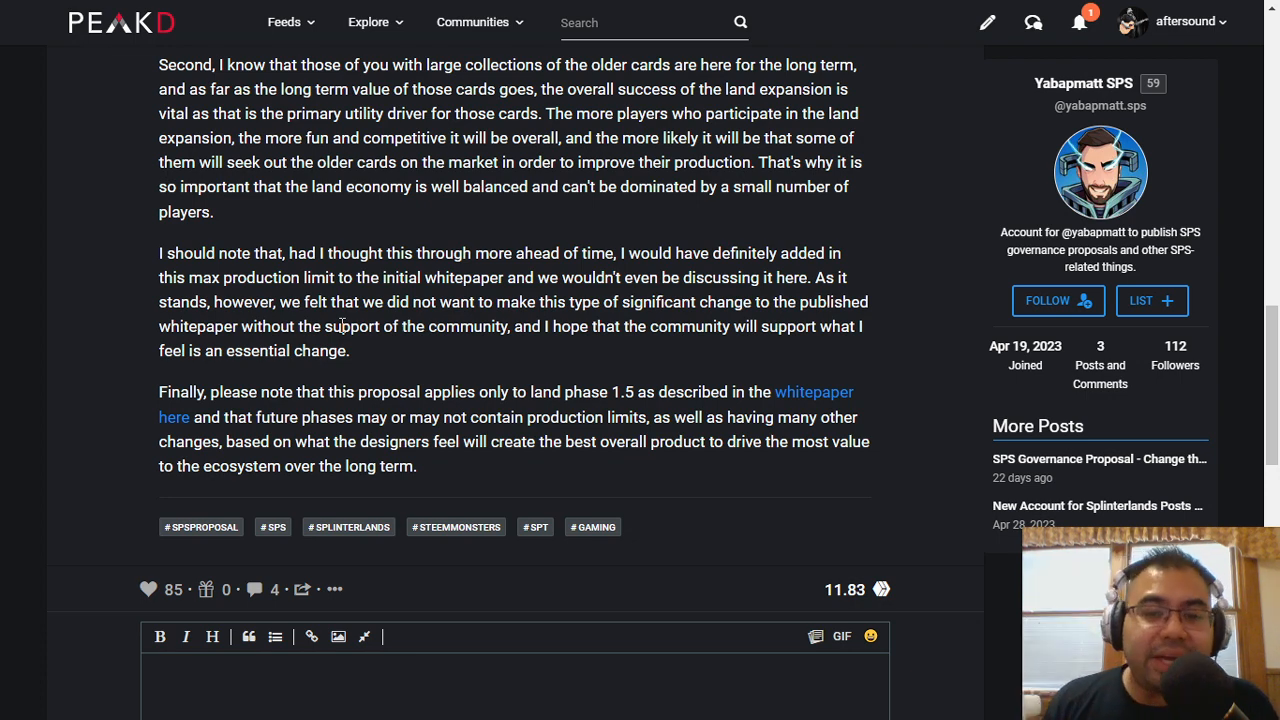
{"action": "mouse_move", "coordinate": [187, 257]}
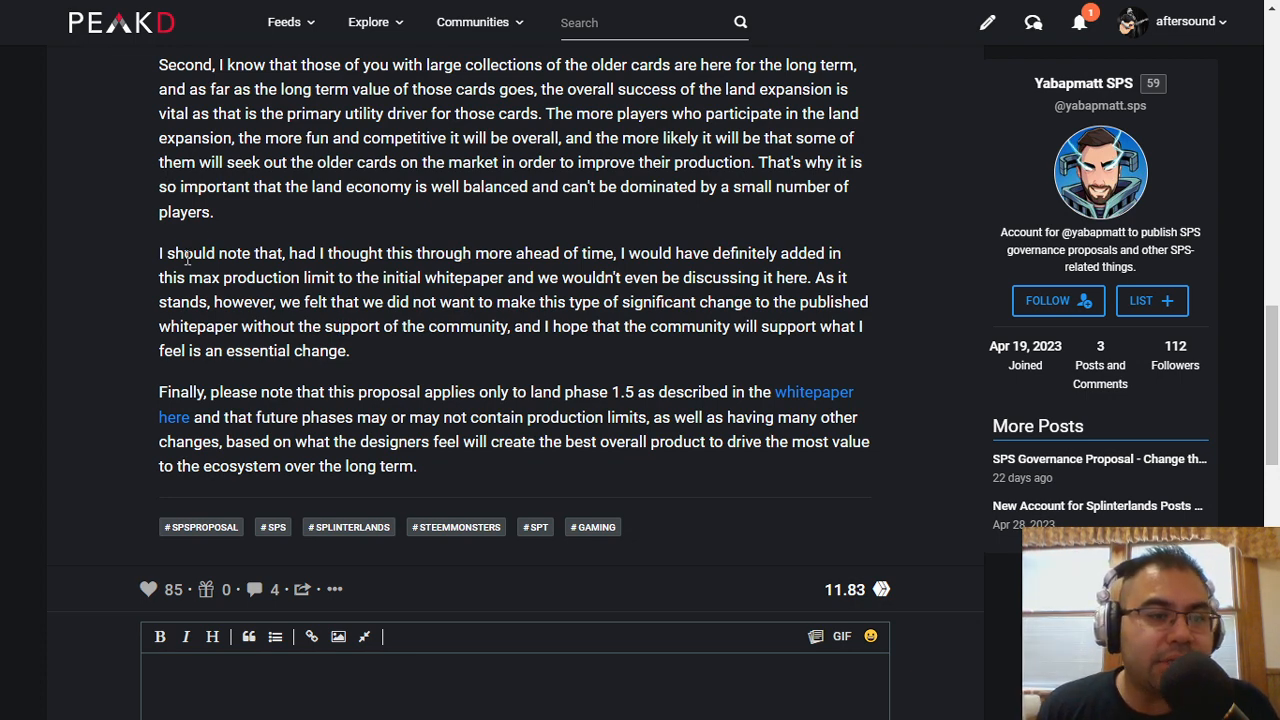
{"action": "mouse_move", "coordinate": [332, 274]}
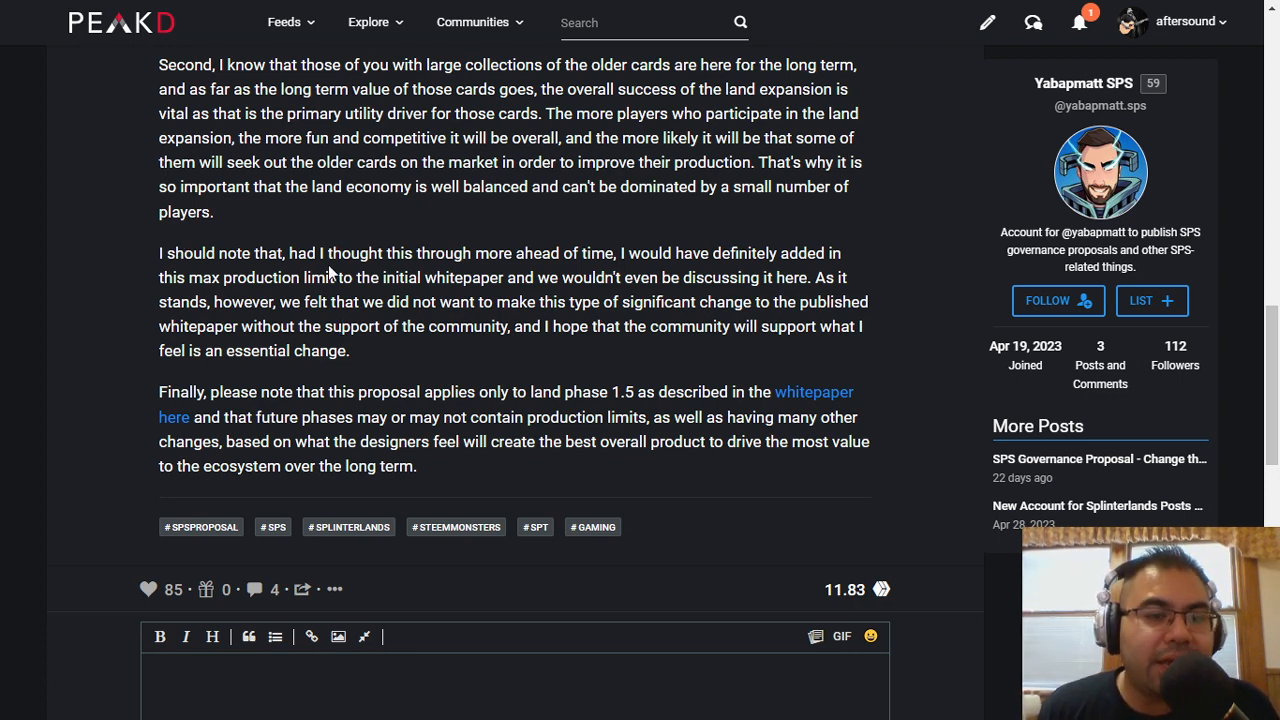
{"action": "mouse_move", "coordinate": [563, 280]}
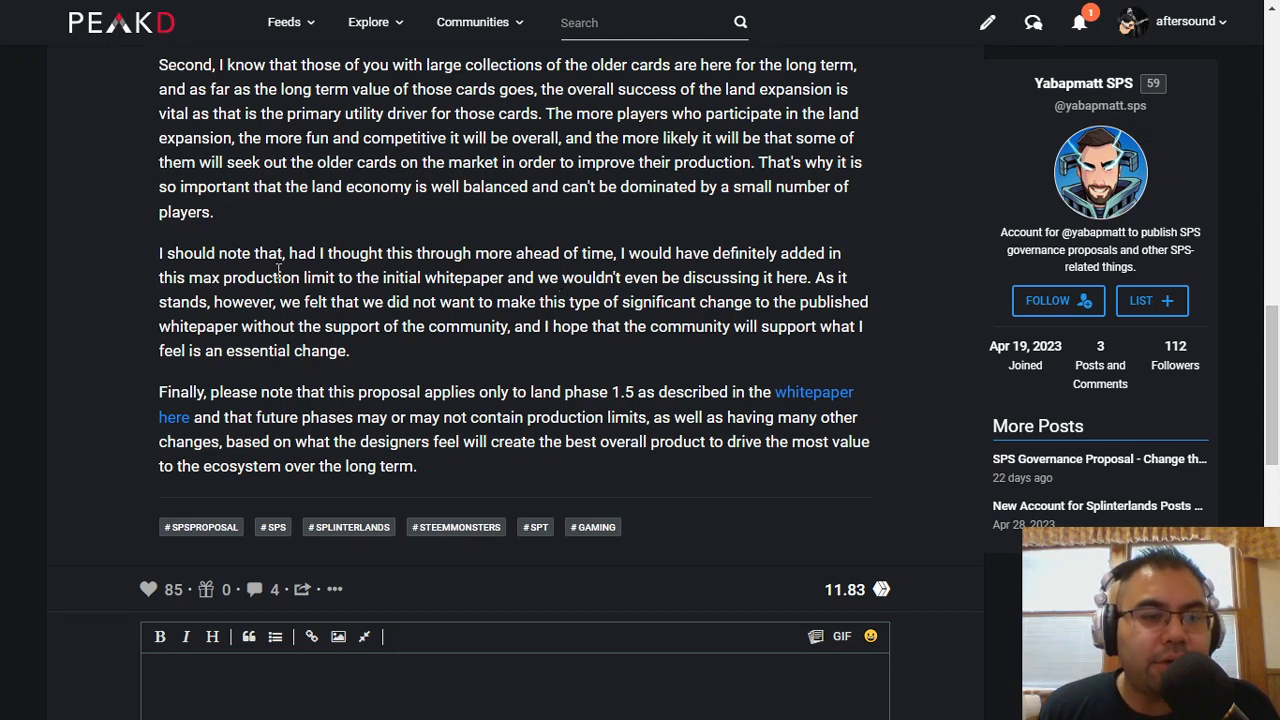
{"action": "mouse_move", "coordinate": [730, 272]}
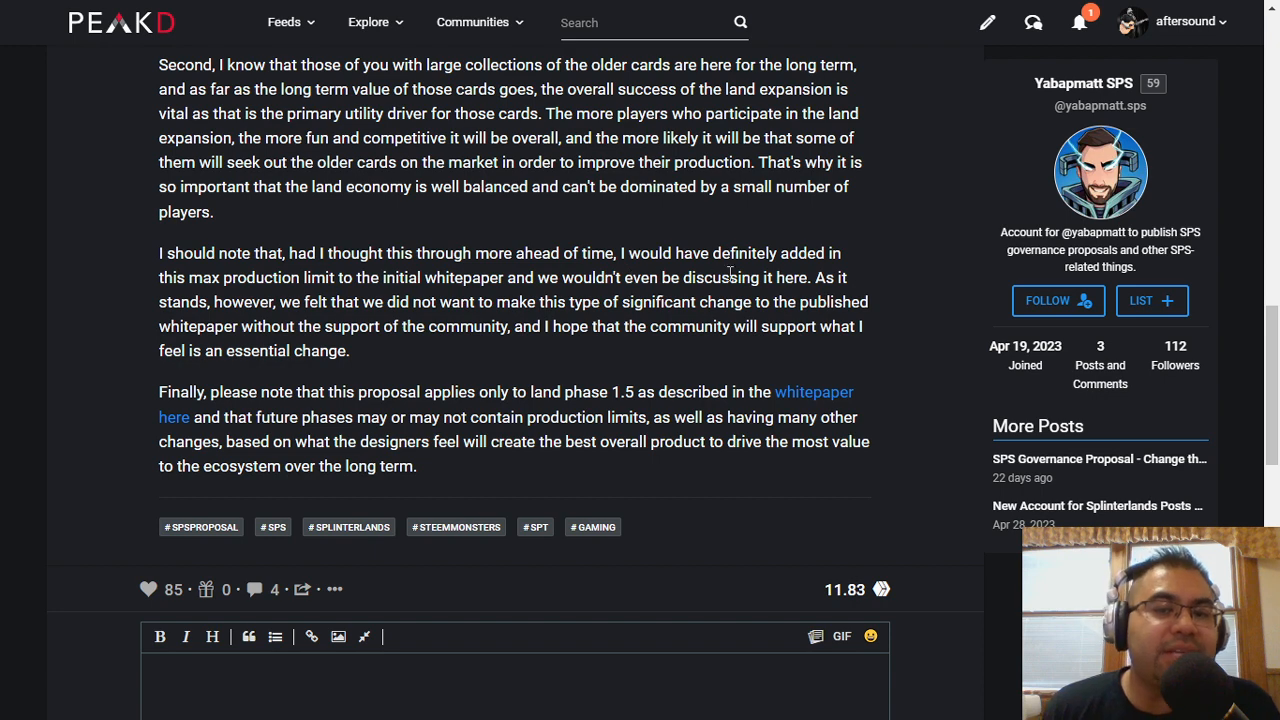
{"action": "mouse_move", "coordinate": [437, 278]}
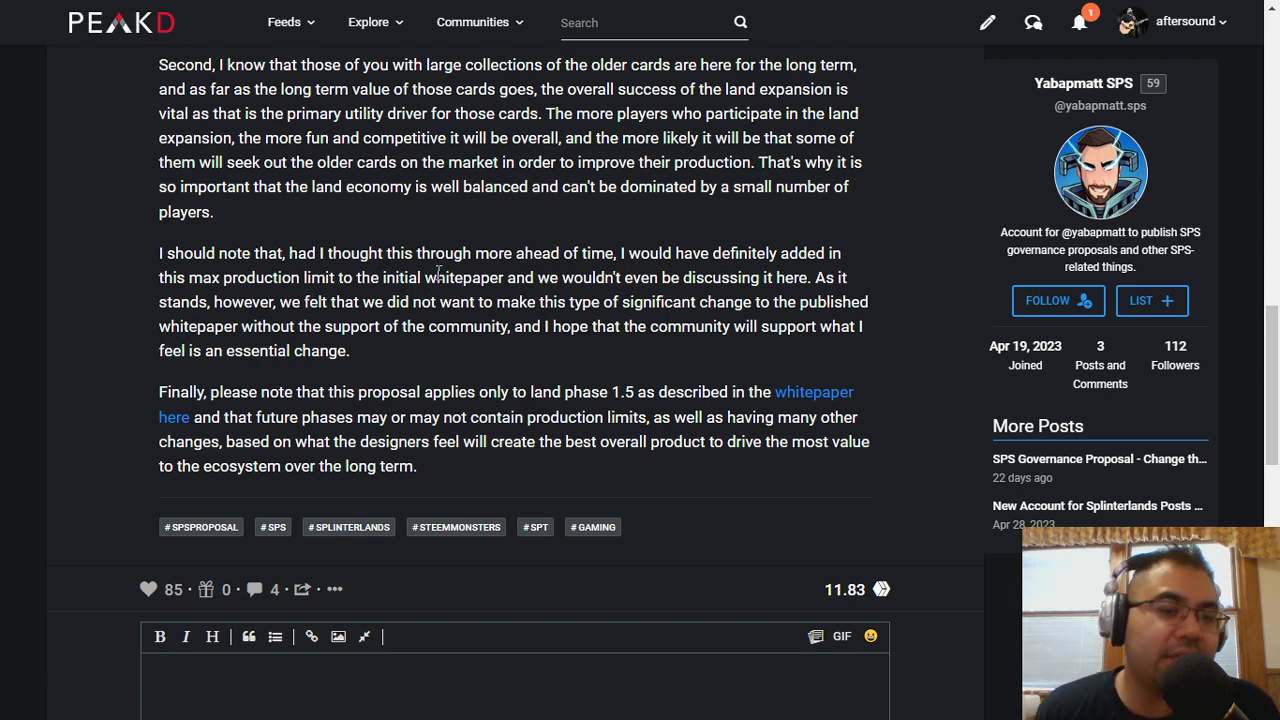
{"action": "mouse_move", "coordinate": [795, 300]}
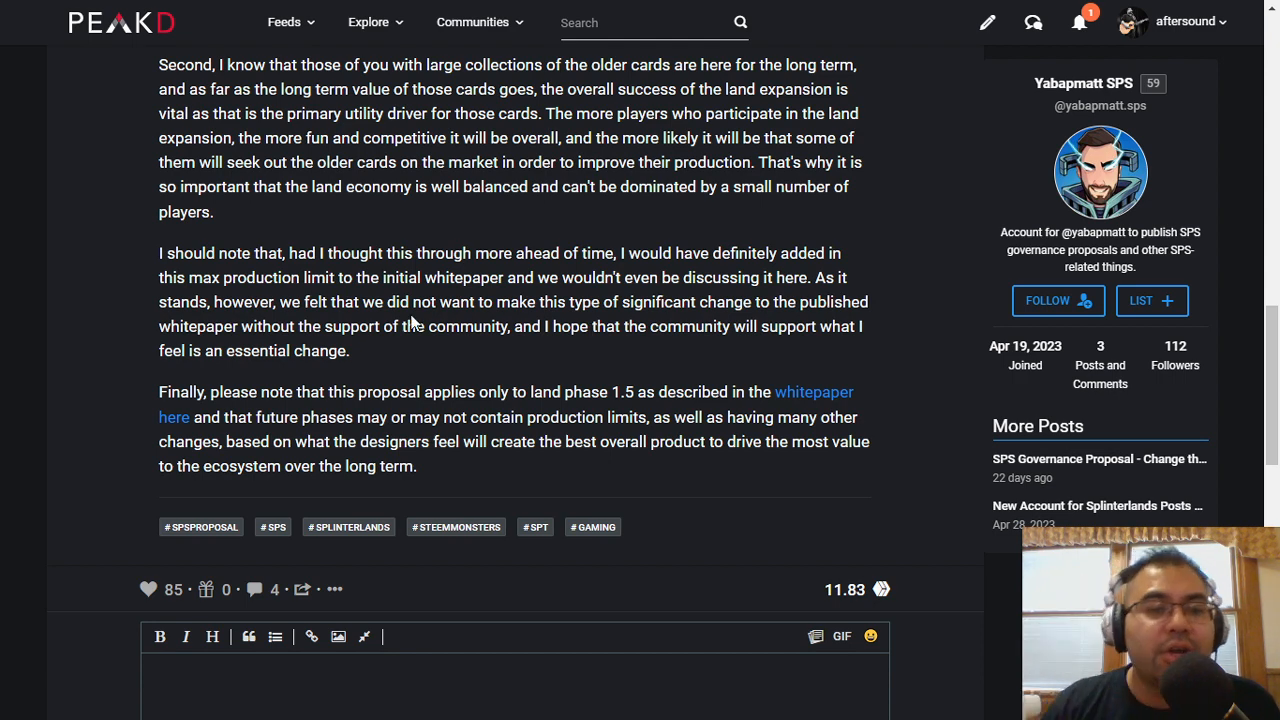
{"action": "mouse_move", "coordinate": [908, 339]}
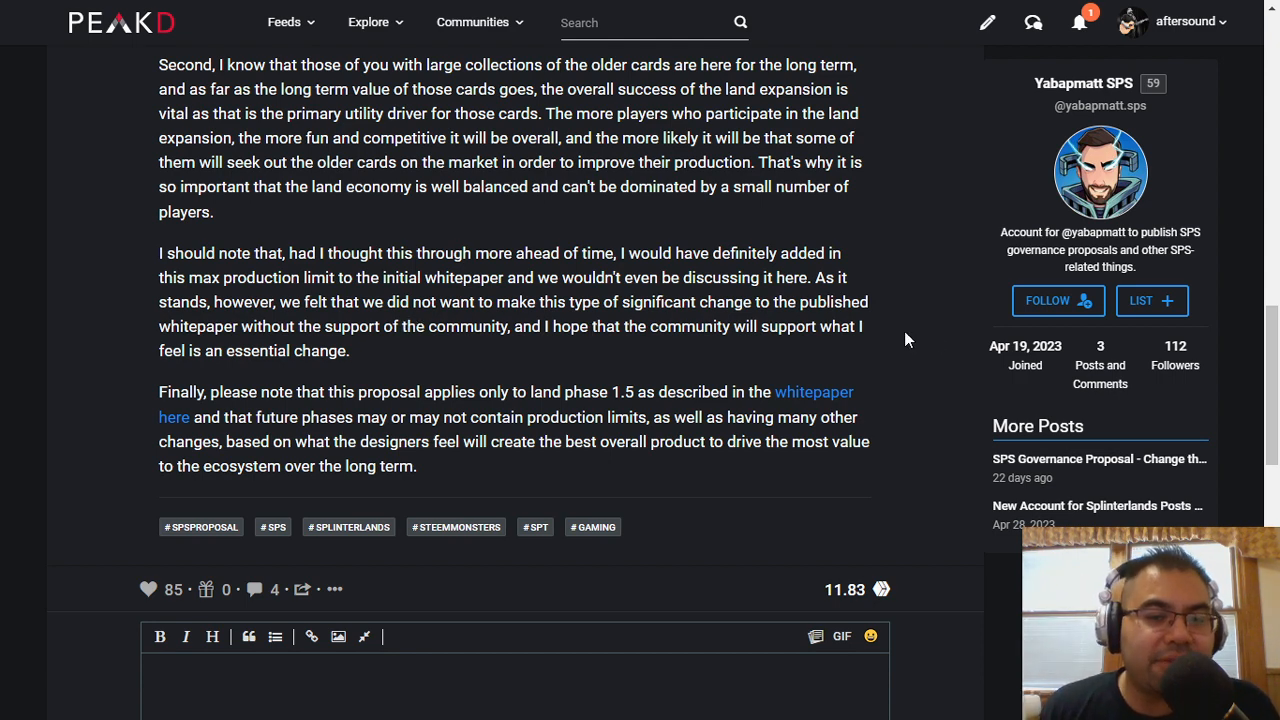
{"action": "mouse_move", "coordinate": [360, 356]}
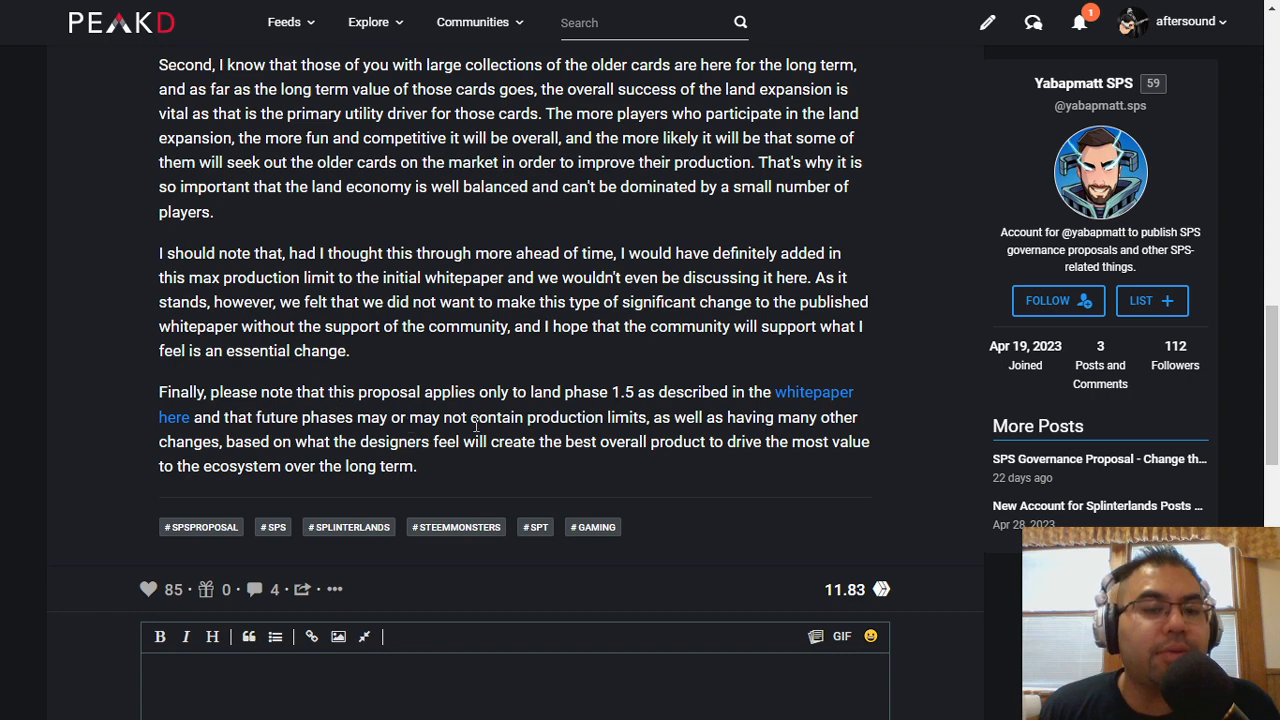
{"action": "mouse_move", "coordinate": [640, 410]}
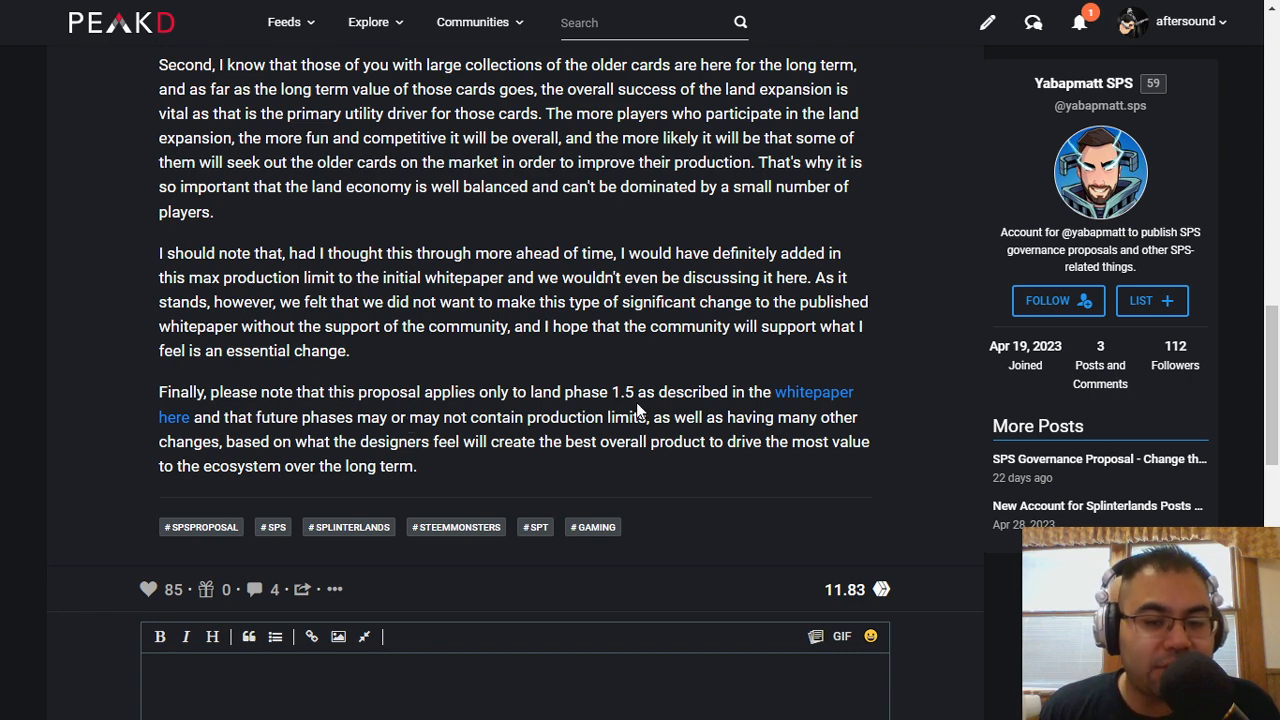
{"action": "mouse_move", "coordinate": [283, 490]}
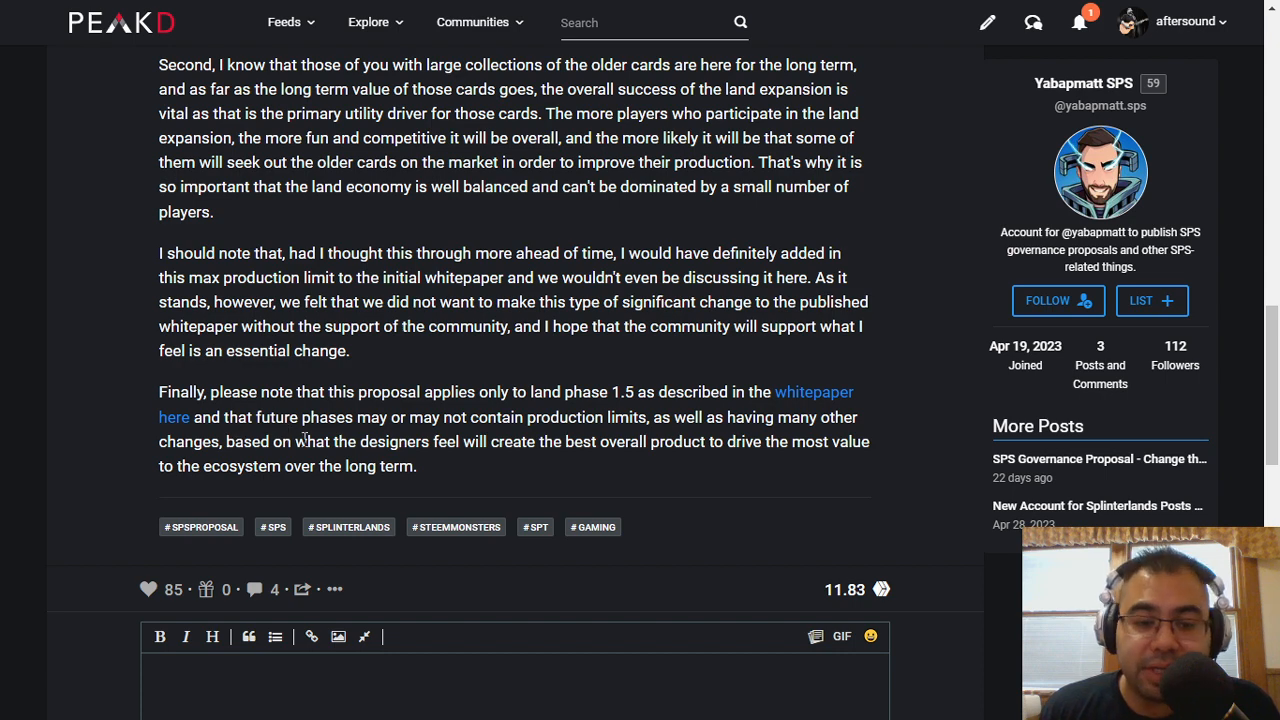
{"action": "mouse_move", "coordinate": [558, 460]}
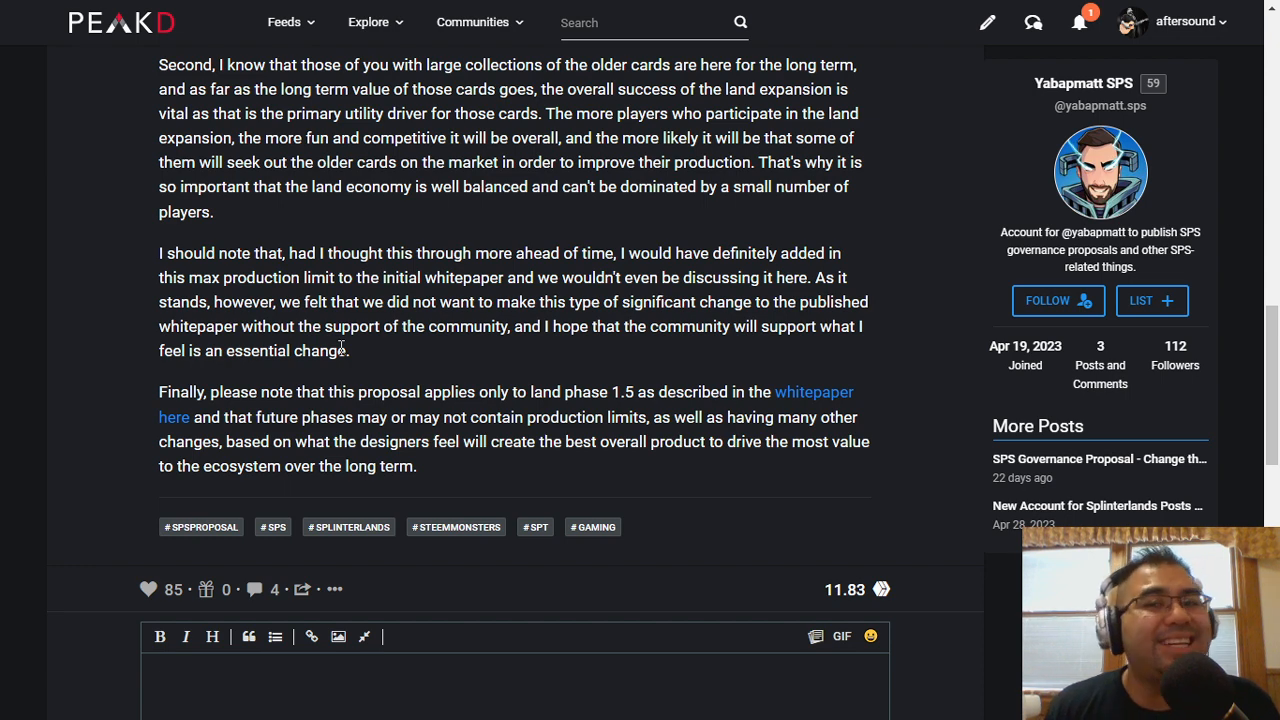
{"action": "scroll", "scroll_direction": "up", "scroll_amount": 3}
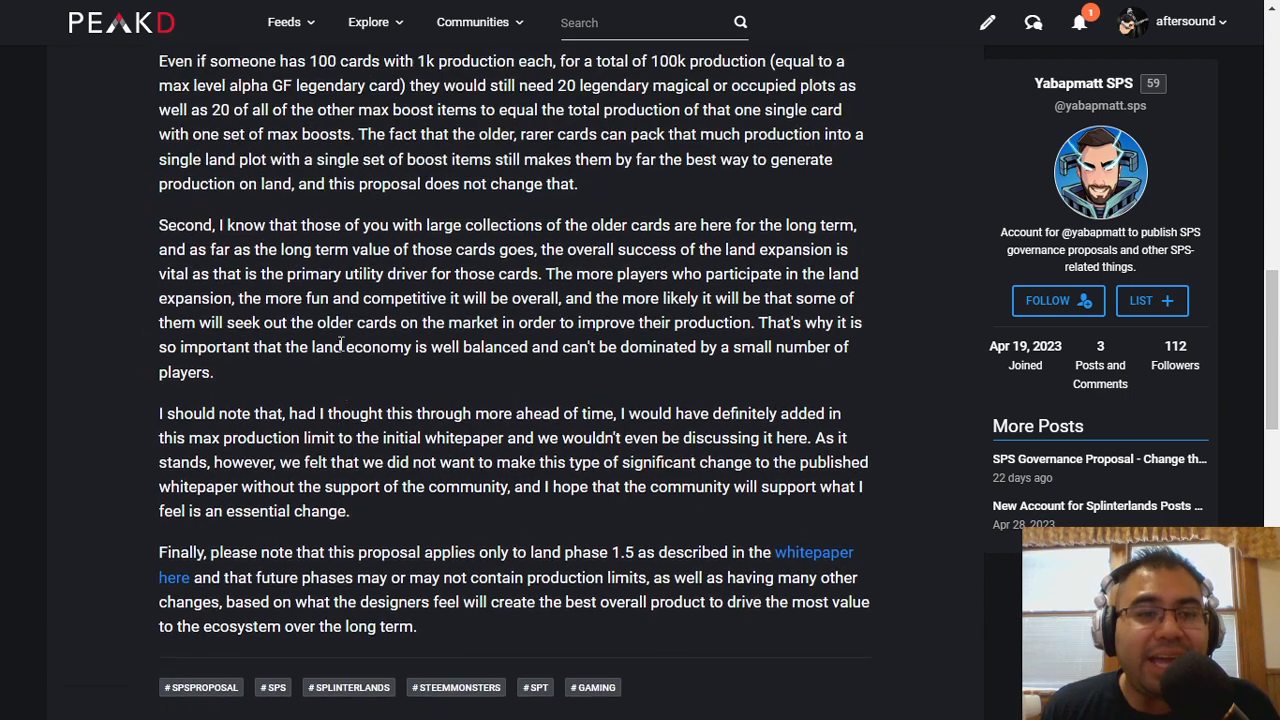
{"action": "scroll", "scroll_direction": "up", "scroll_amount": 3}
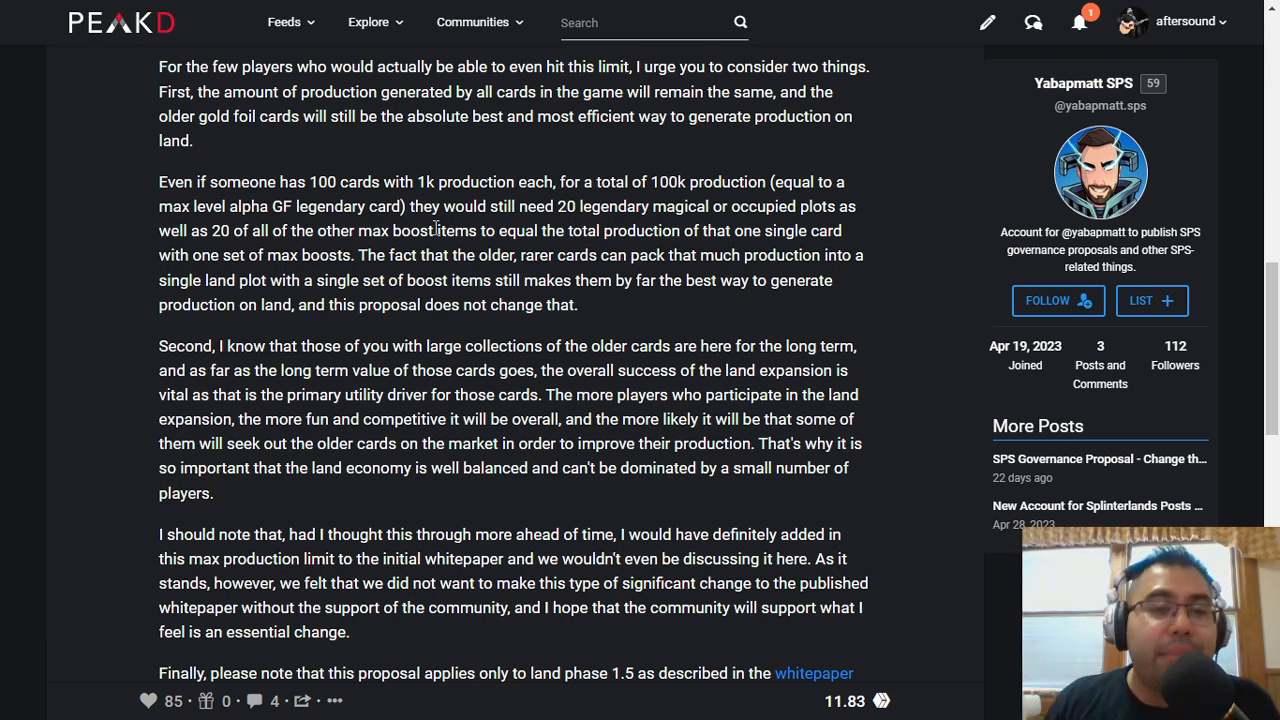
{"action": "mouse_move", "coordinate": [374, 200]}
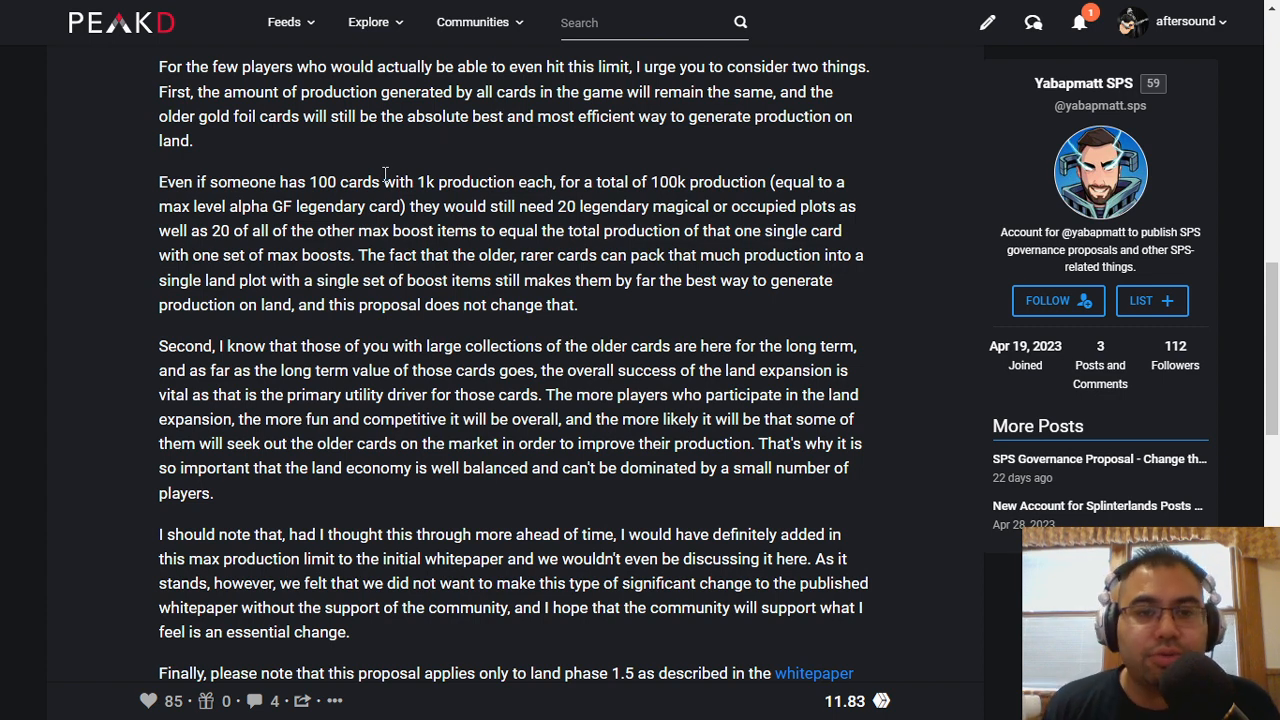
{"action": "mouse_move", "coordinate": [409, 117]}
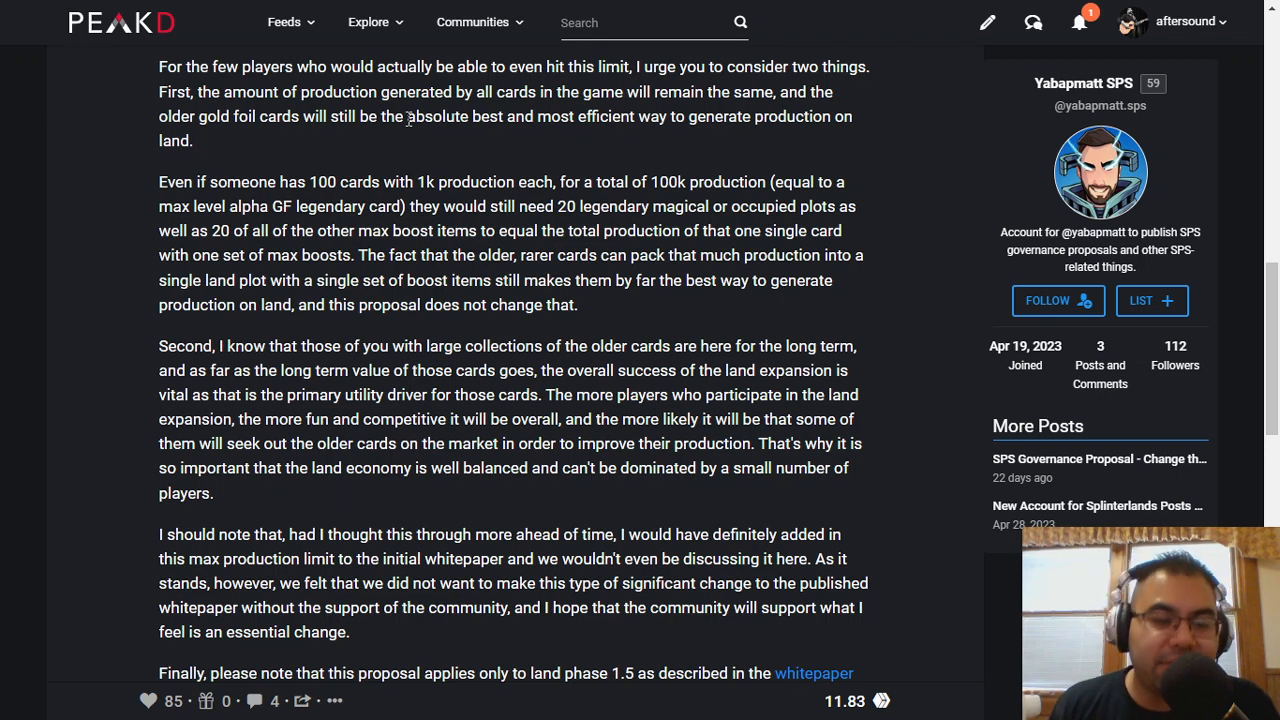
{"action": "mouse_move", "coordinate": [293, 181]}
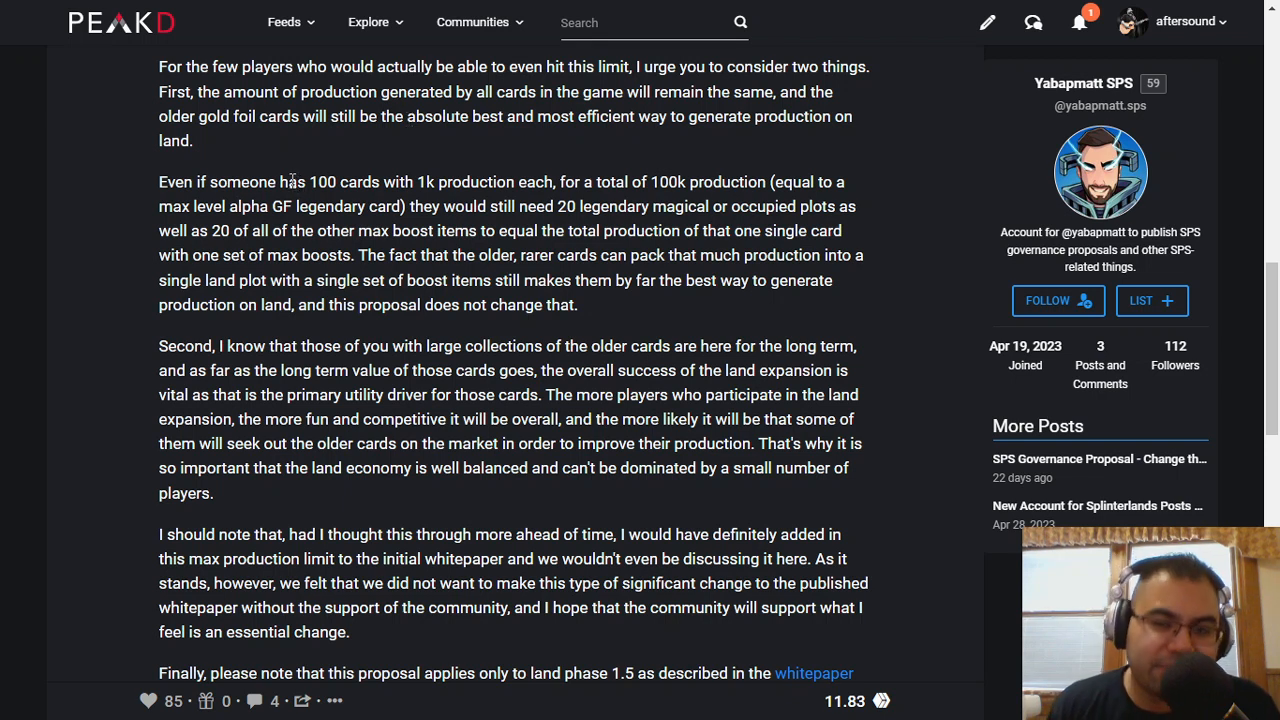
{"action": "scroll", "scroll_direction": "down", "scroll_amount": 3}
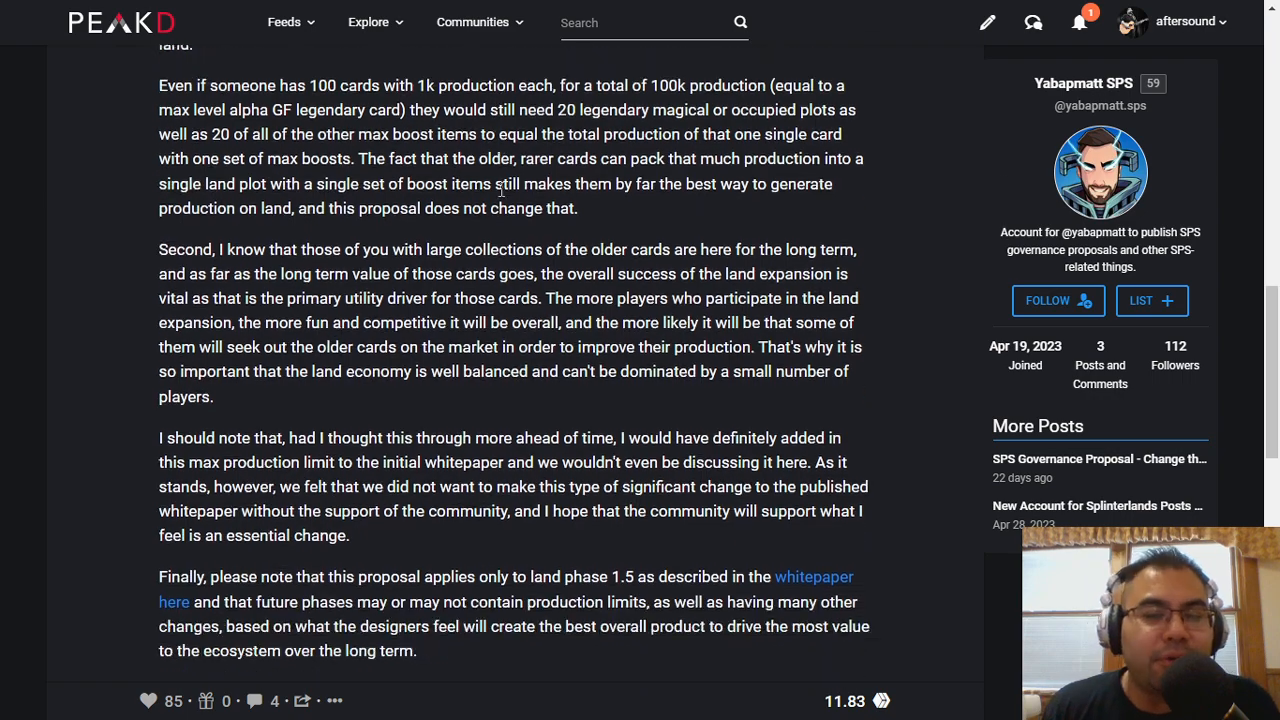
{"action": "scroll", "scroll_direction": "up", "scroll_amount": 3}
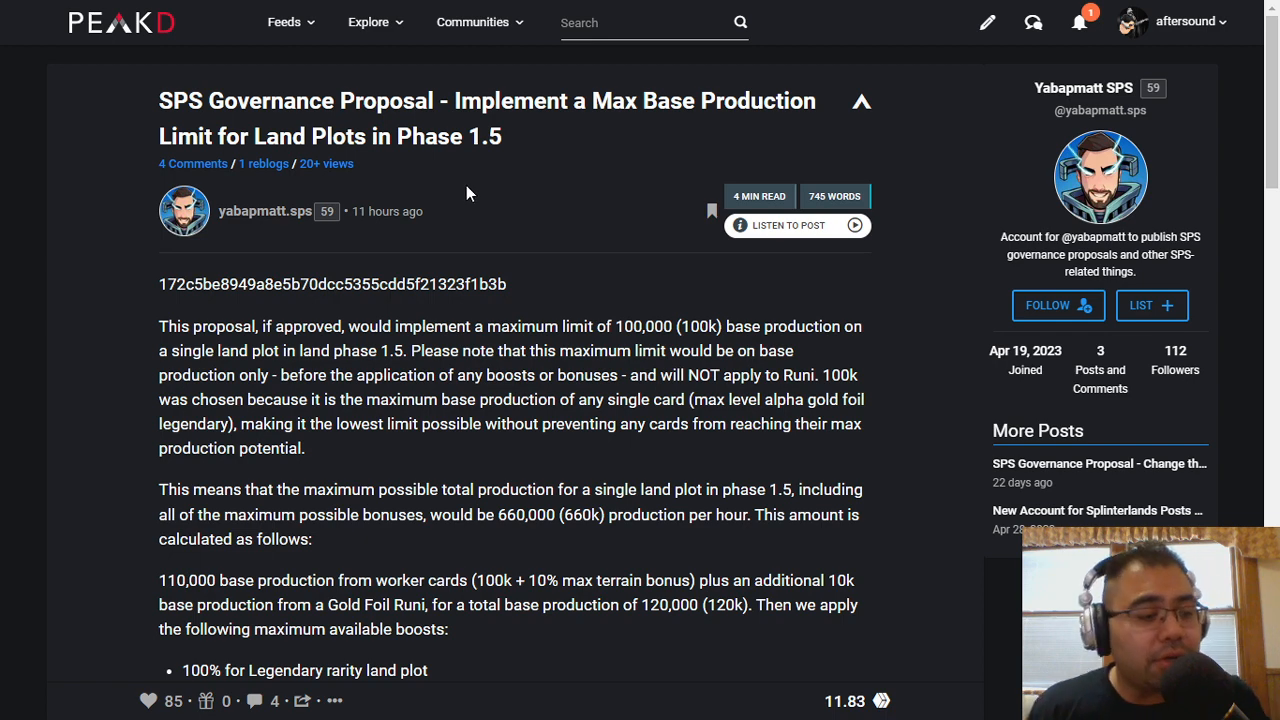
{"action": "mouse_move", "coordinate": [462, 190]}
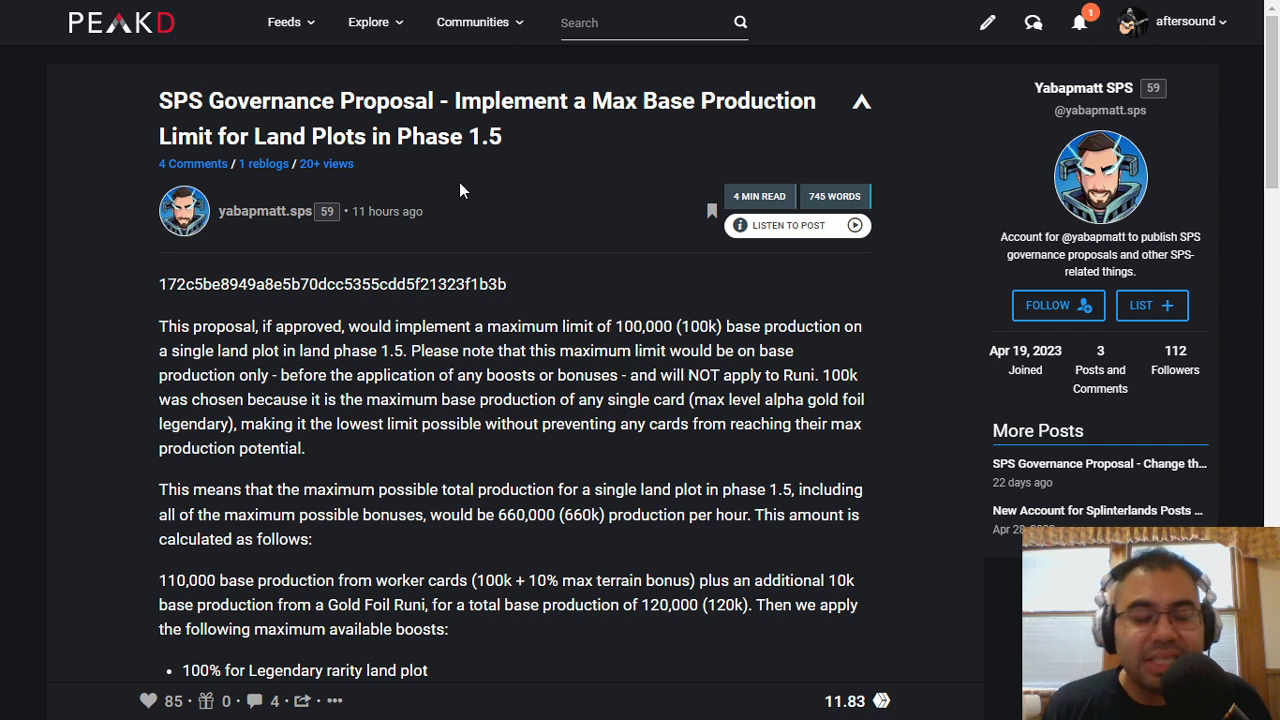